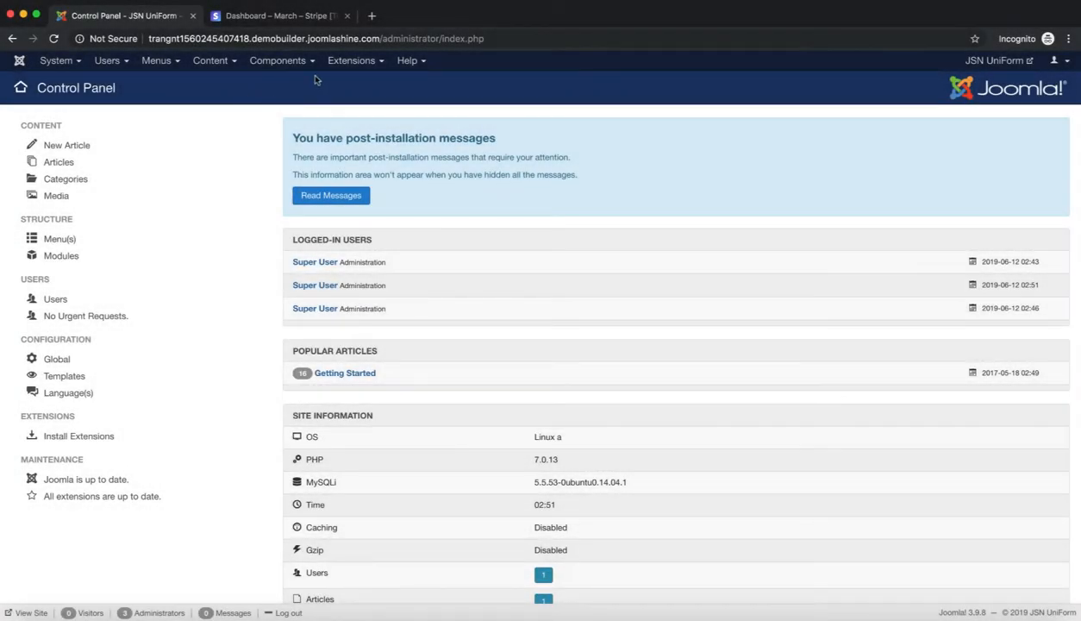
# - Go to Components > JSN UniForm > Integrations to list the installed integrations
pyautogui.click(278, 61)
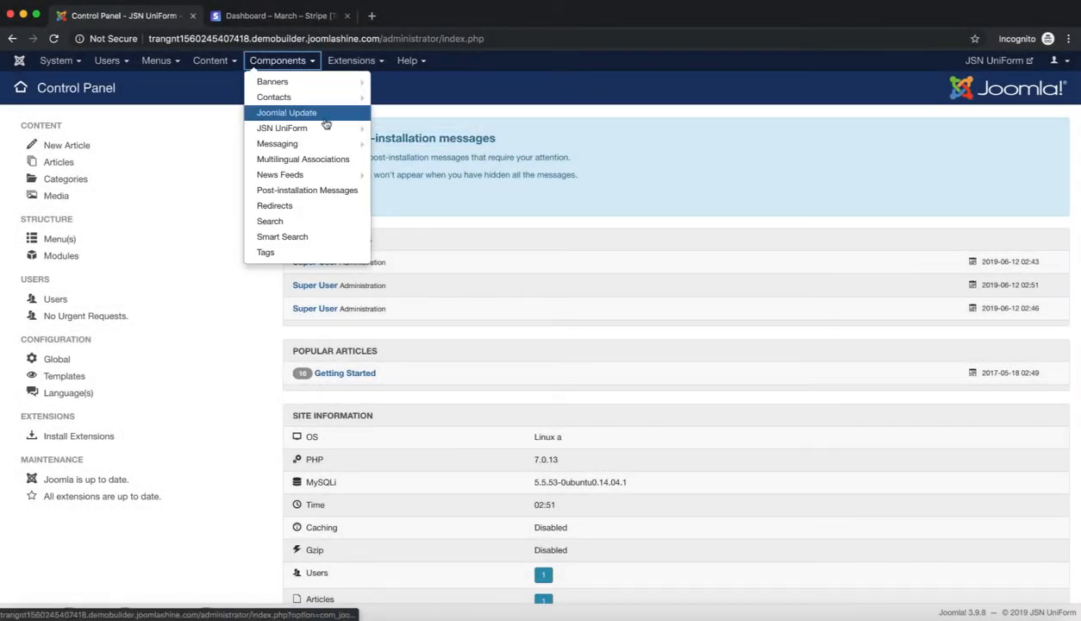
pyautogui.moveTo(282, 127)
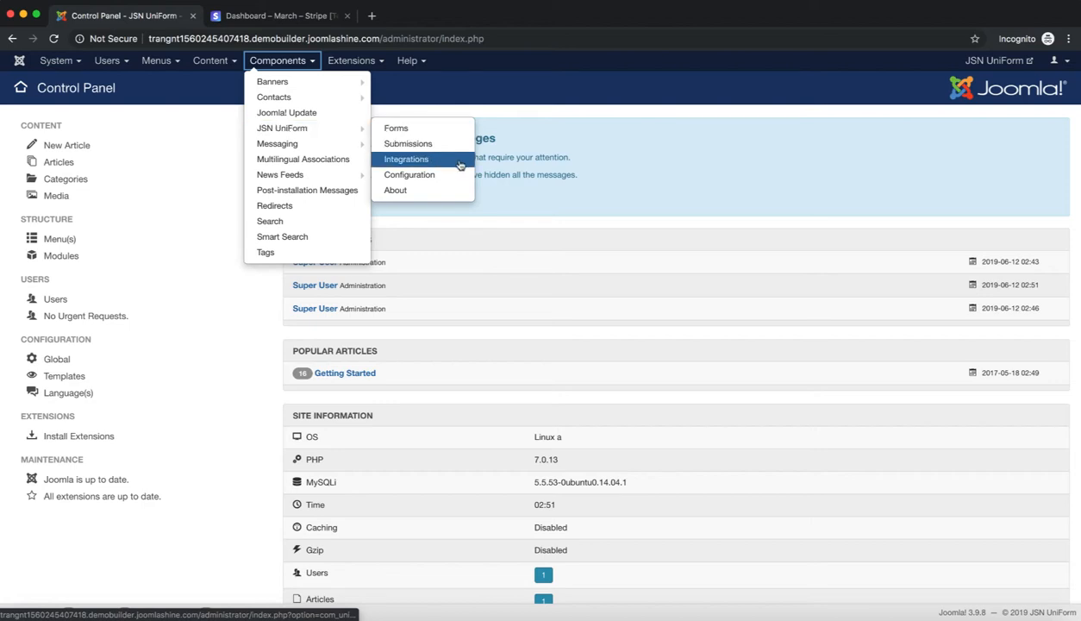
pyautogui.click(406, 158)
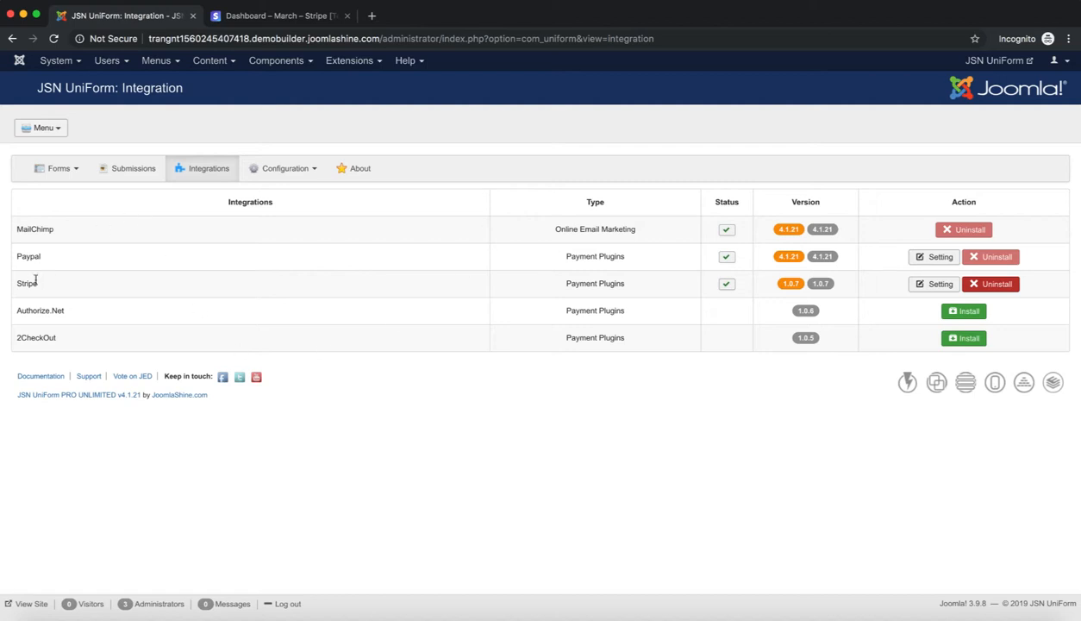
# - Open the Payment Gateway Settings dialog for the Stripe integration
pyautogui.doubleClick(27, 283)
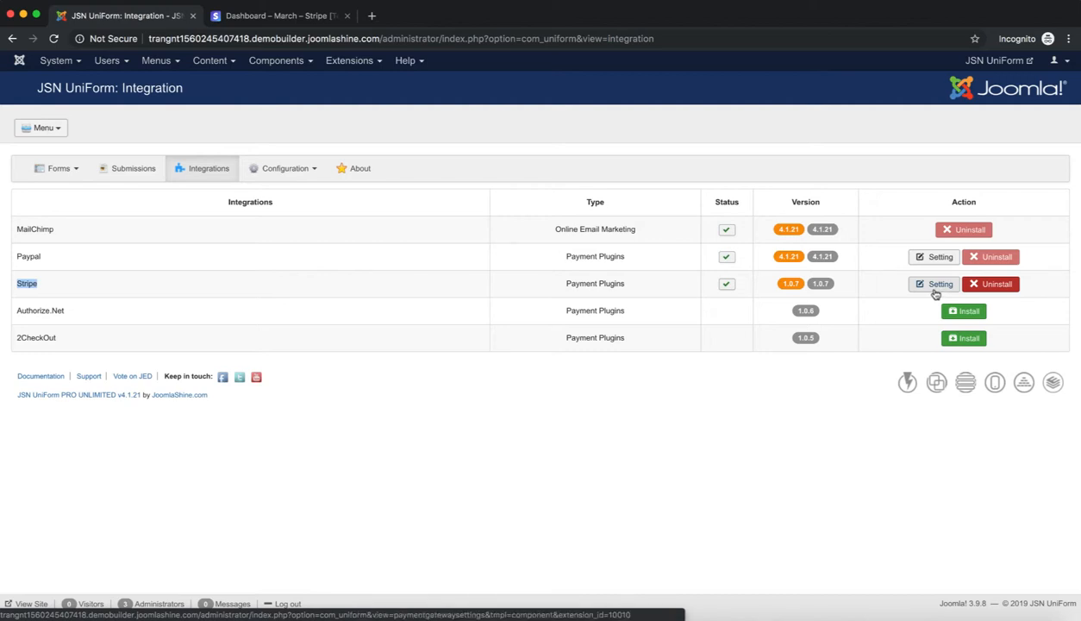
pyautogui.click(934, 283)
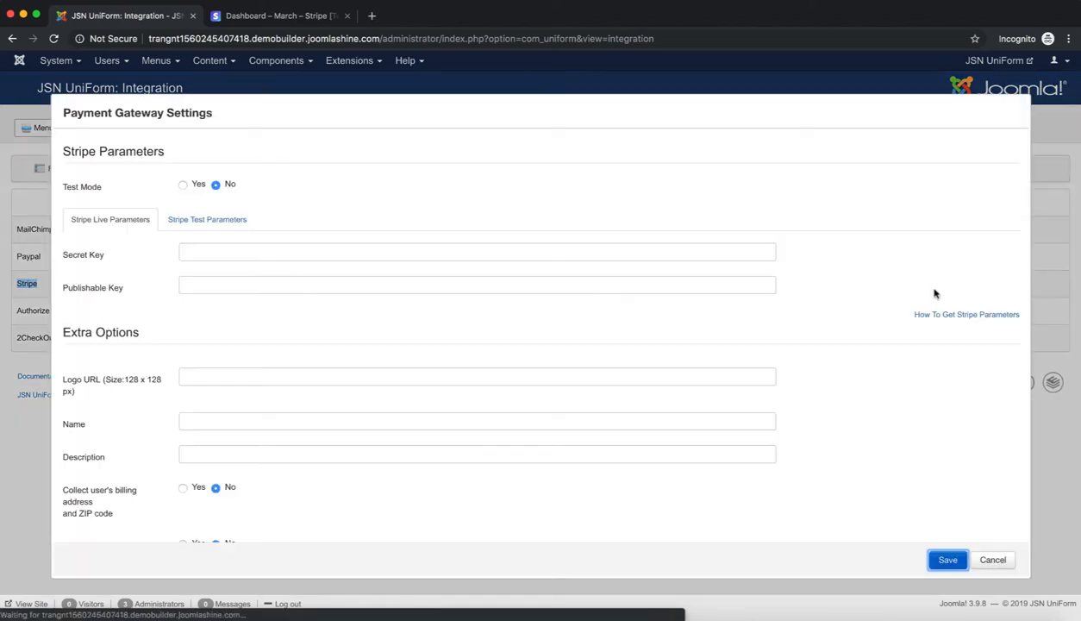
pyautogui.moveTo(260, 125)
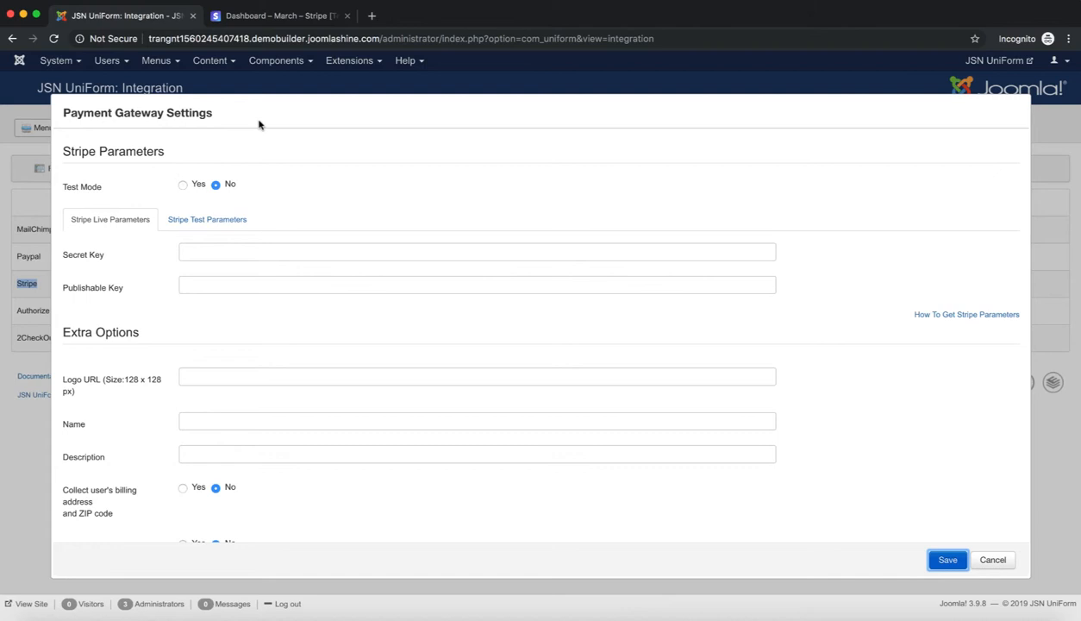
pyautogui.moveTo(231, 135)
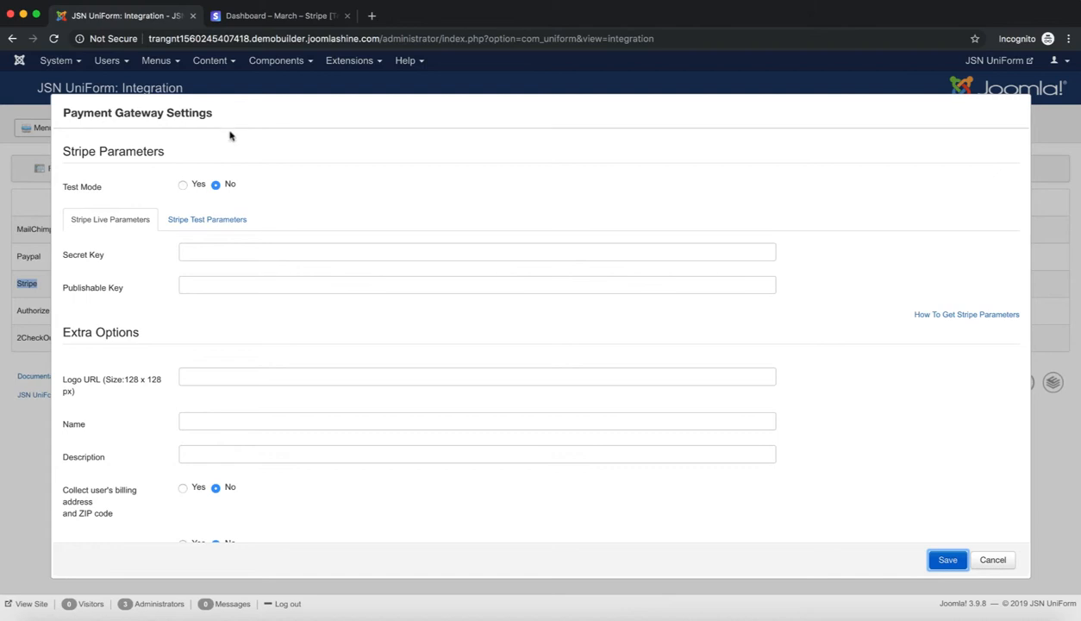
pyautogui.moveTo(110, 168)
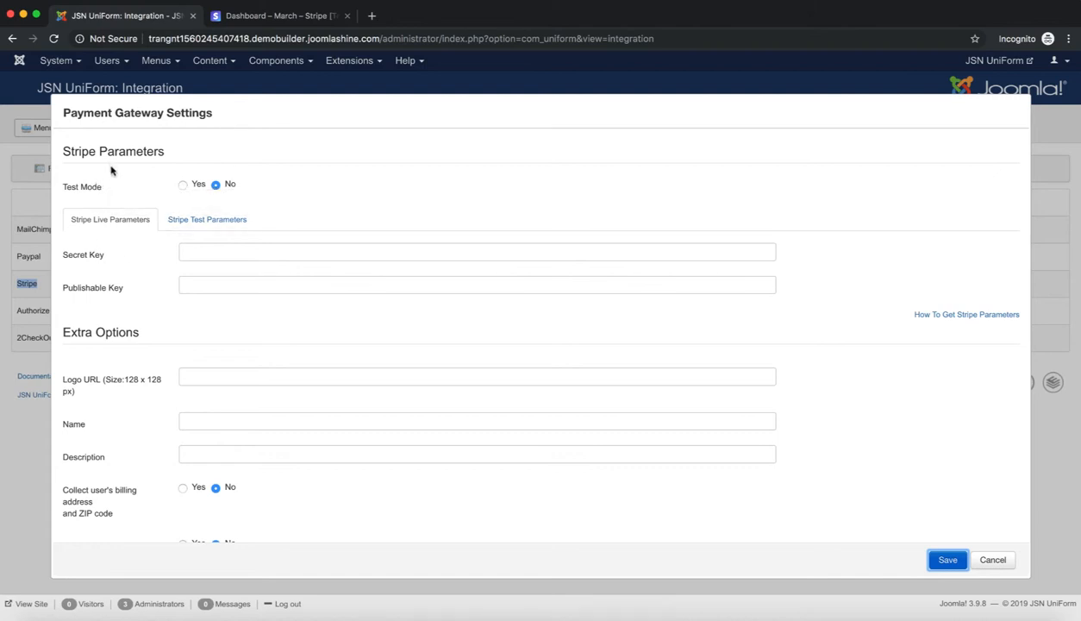
pyautogui.moveTo(102, 187)
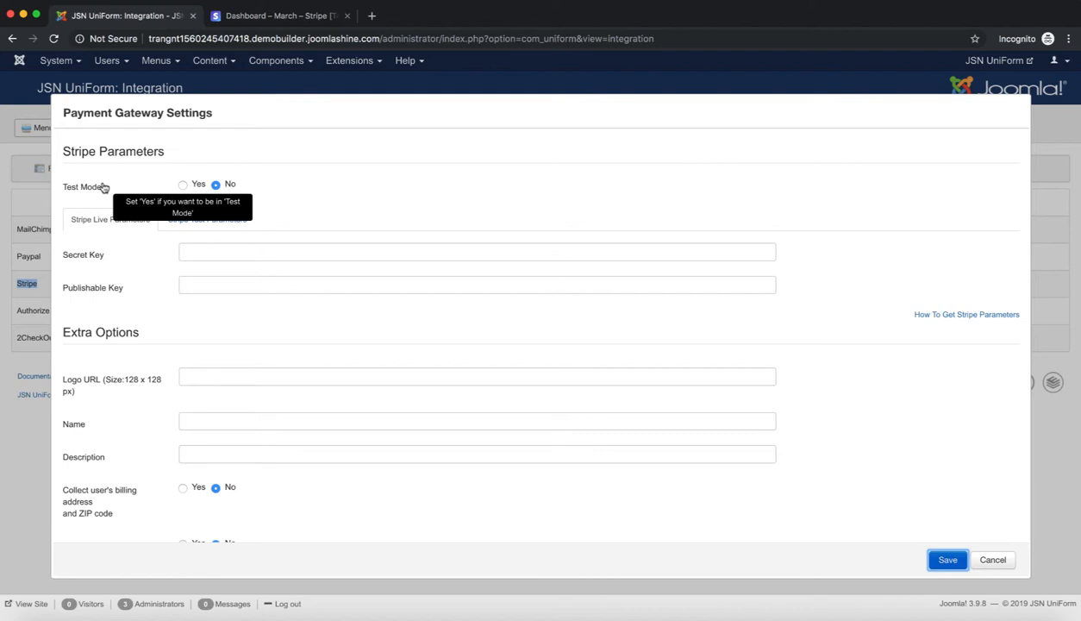
pyautogui.moveTo(136, 291)
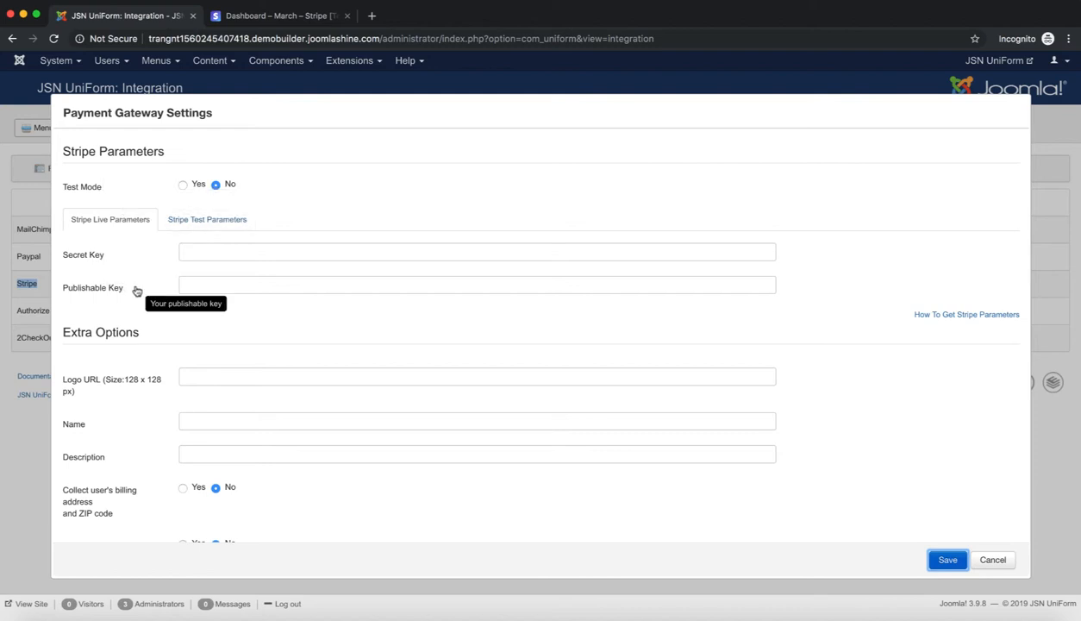
pyautogui.moveTo(155, 237)
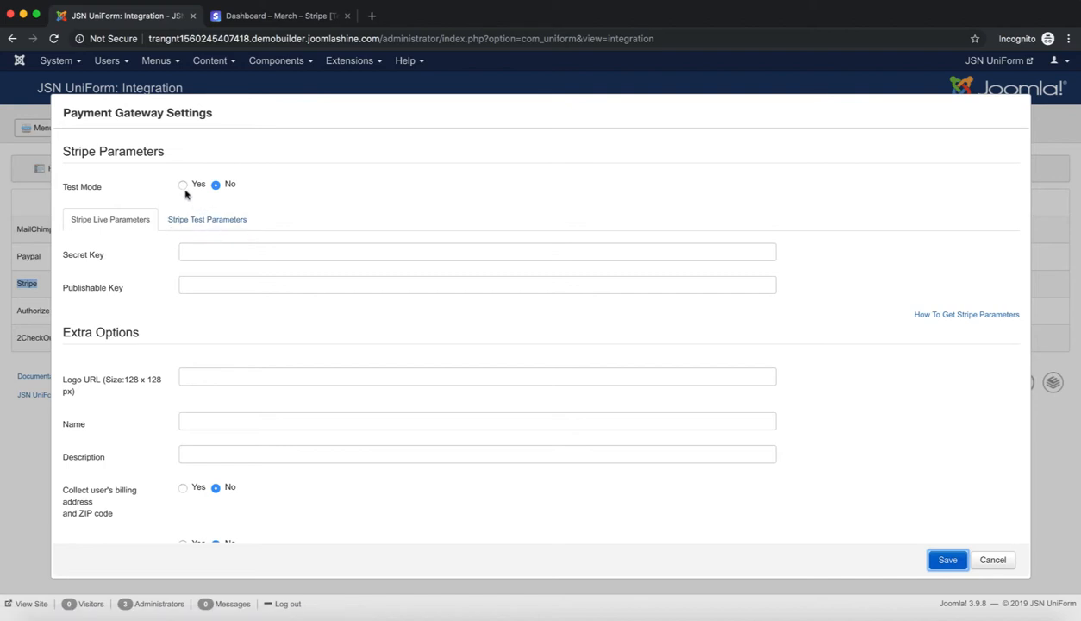
# - Switch Stripe Test Mode to Yes
pyautogui.click(183, 183)
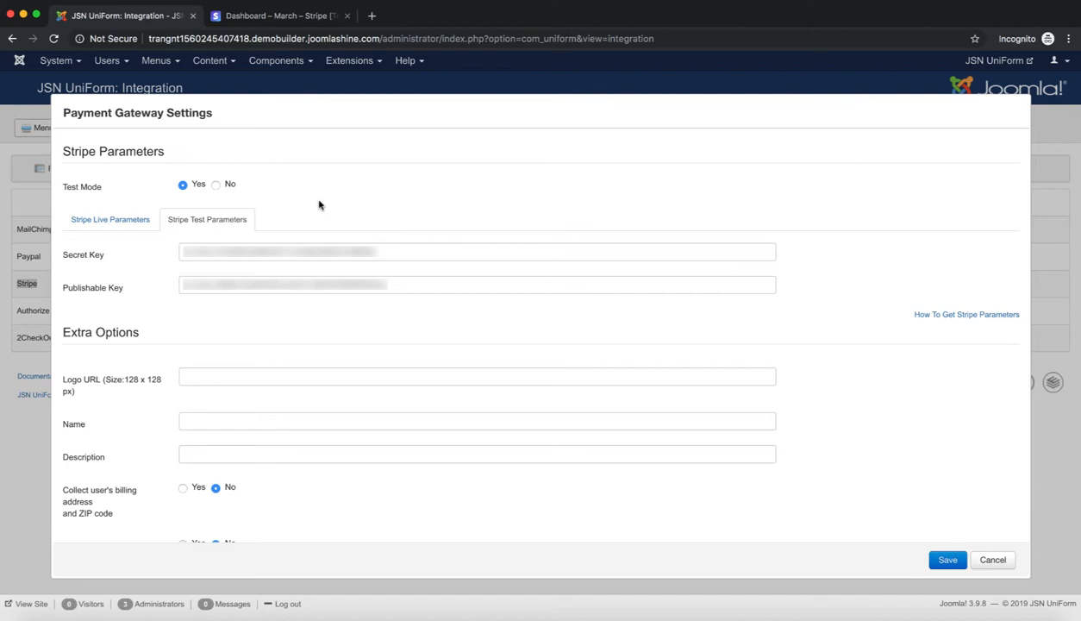
pyautogui.moveTo(89, 270)
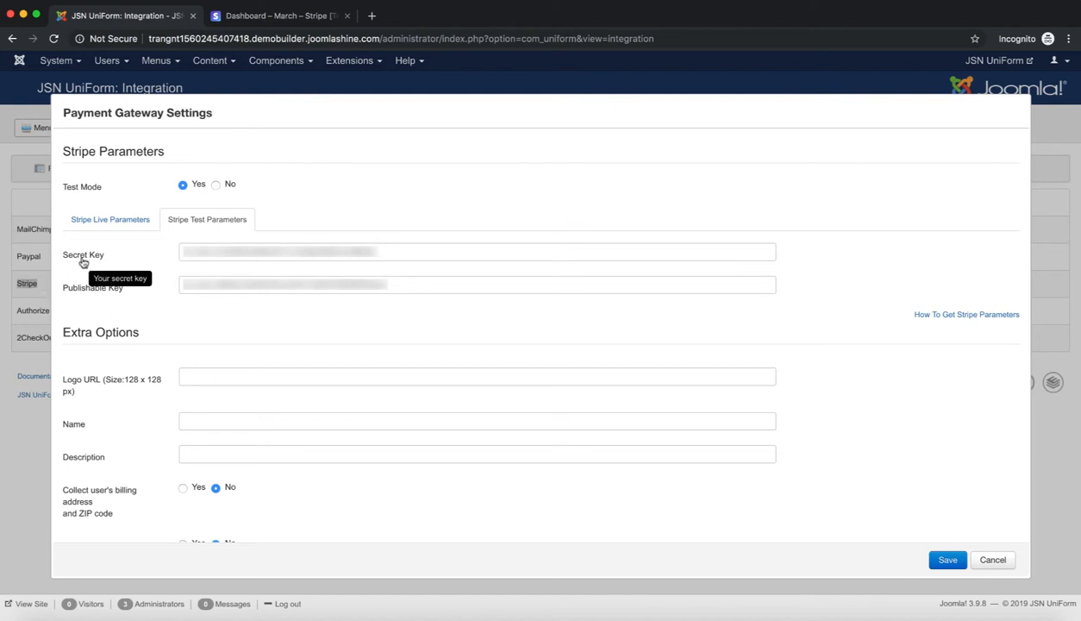
pyautogui.moveTo(96, 297)
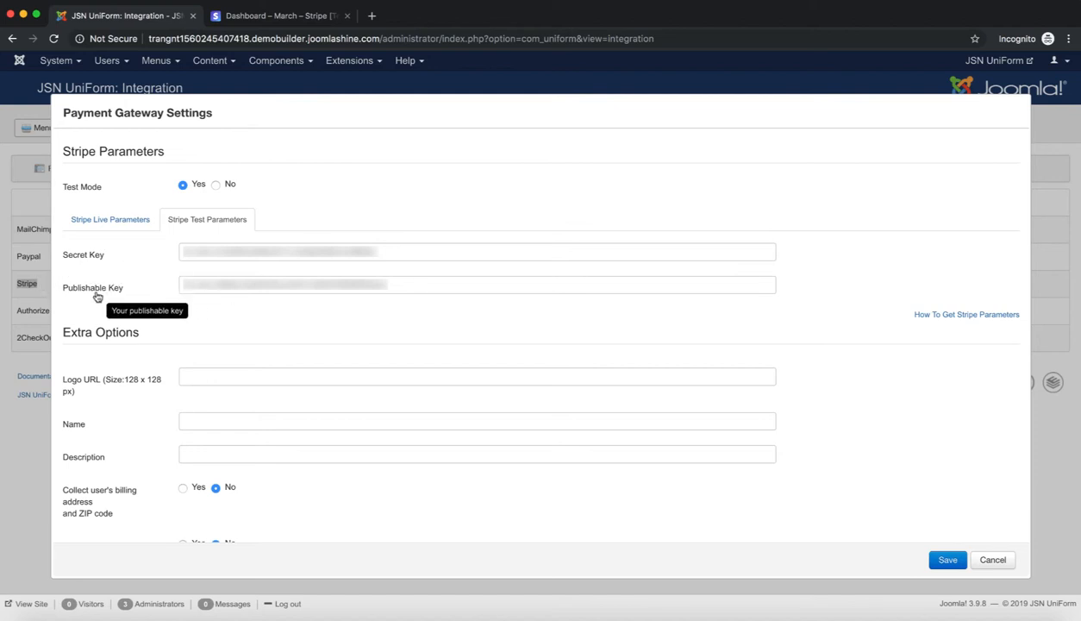
pyautogui.moveTo(149, 265)
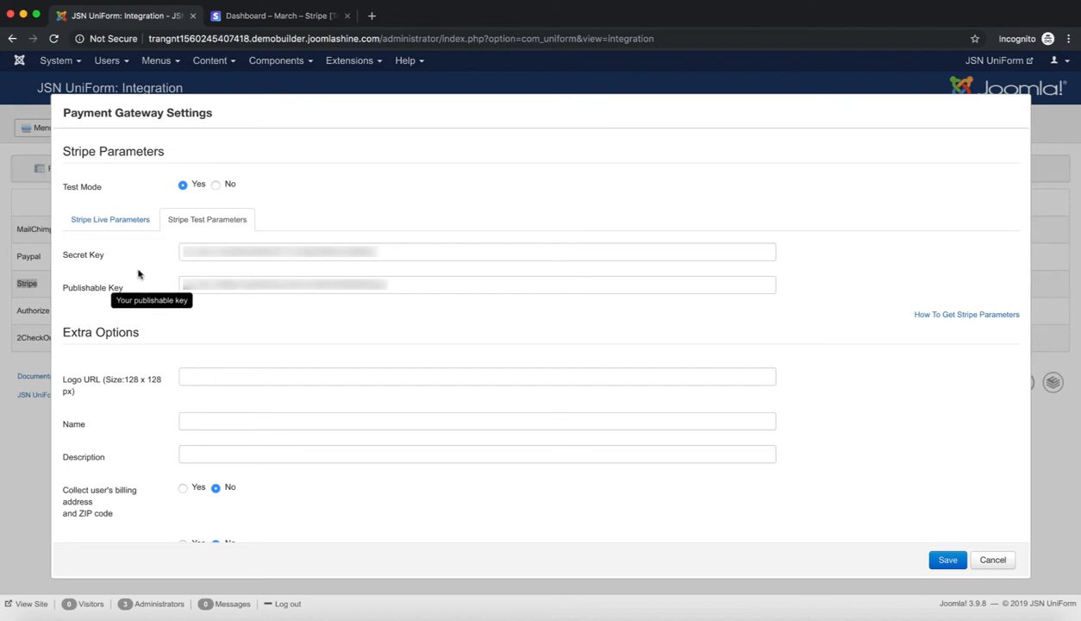
pyautogui.moveTo(608, 296)
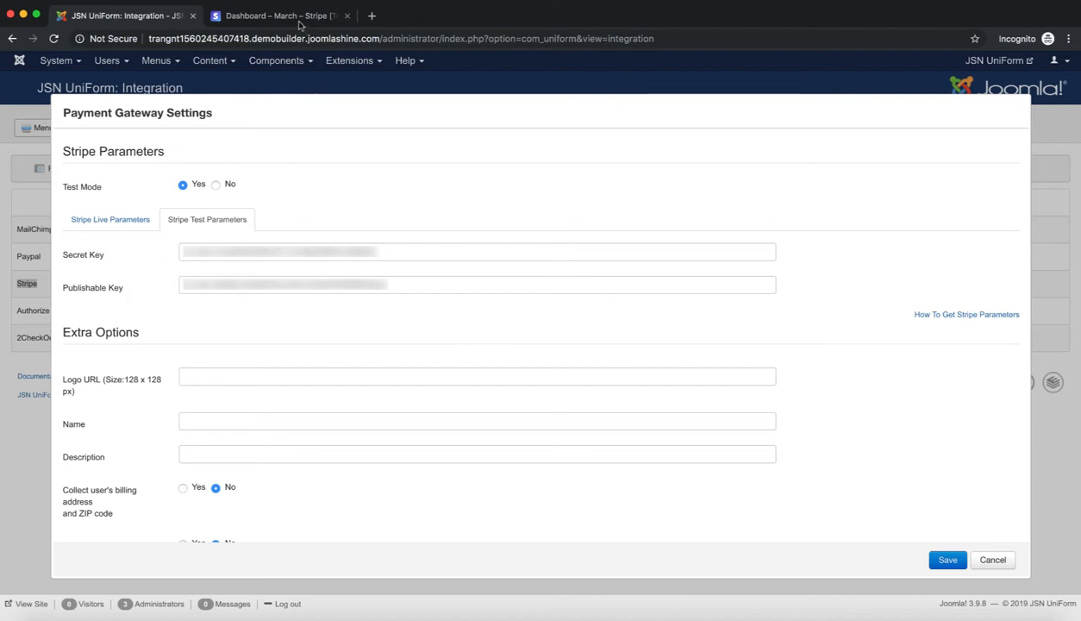
# - Open Developers > API keys in the Stripe Dashboard to view the test keys
pyautogui.click(311, 15)
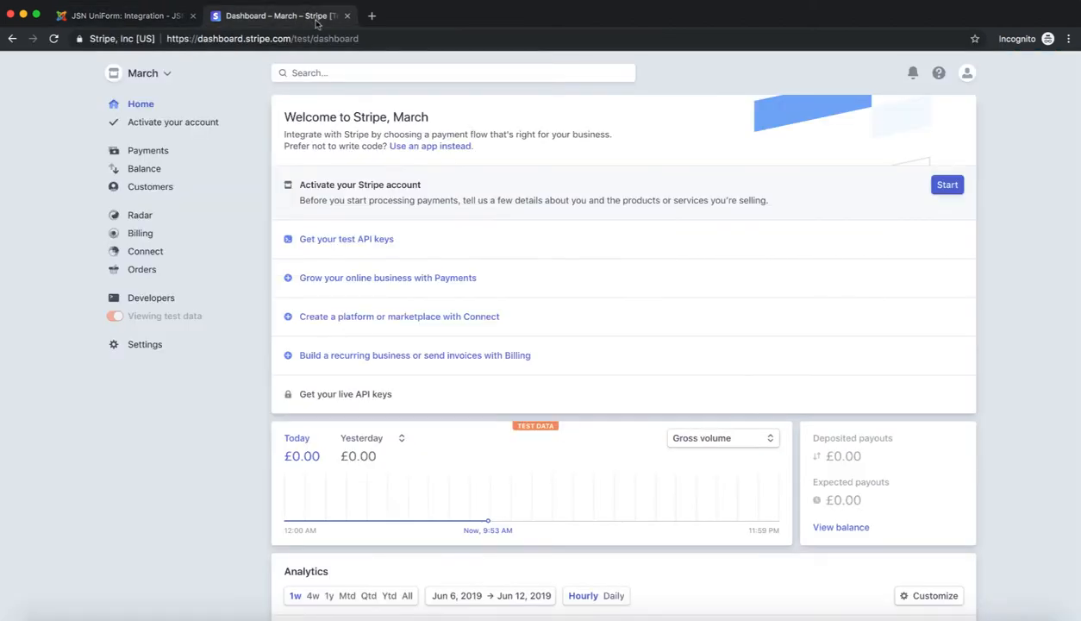
pyautogui.moveTo(239, 48)
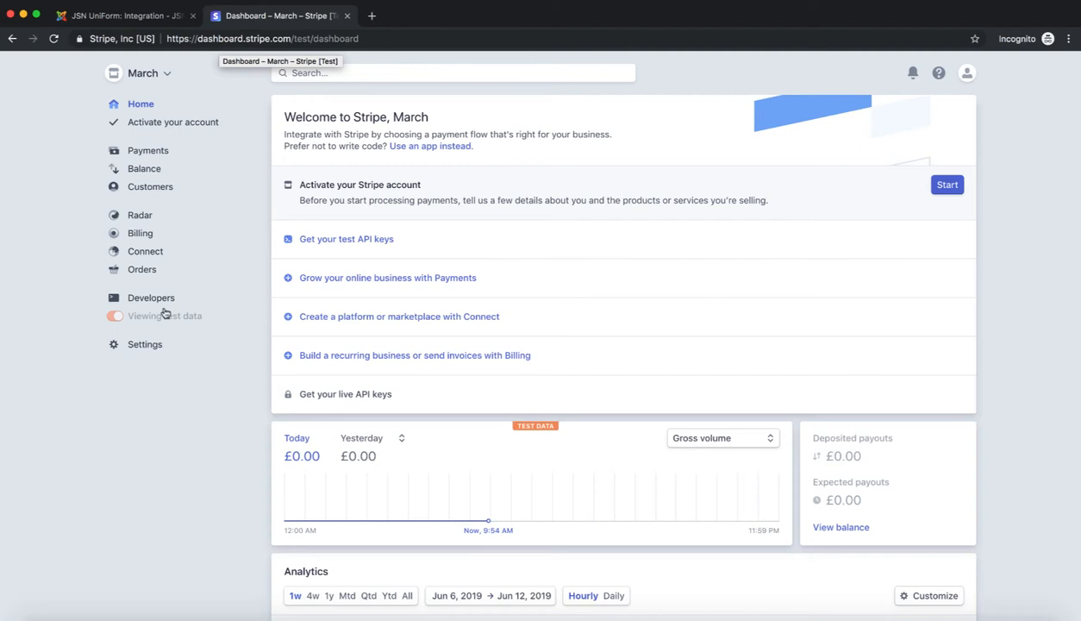
pyautogui.click(151, 297)
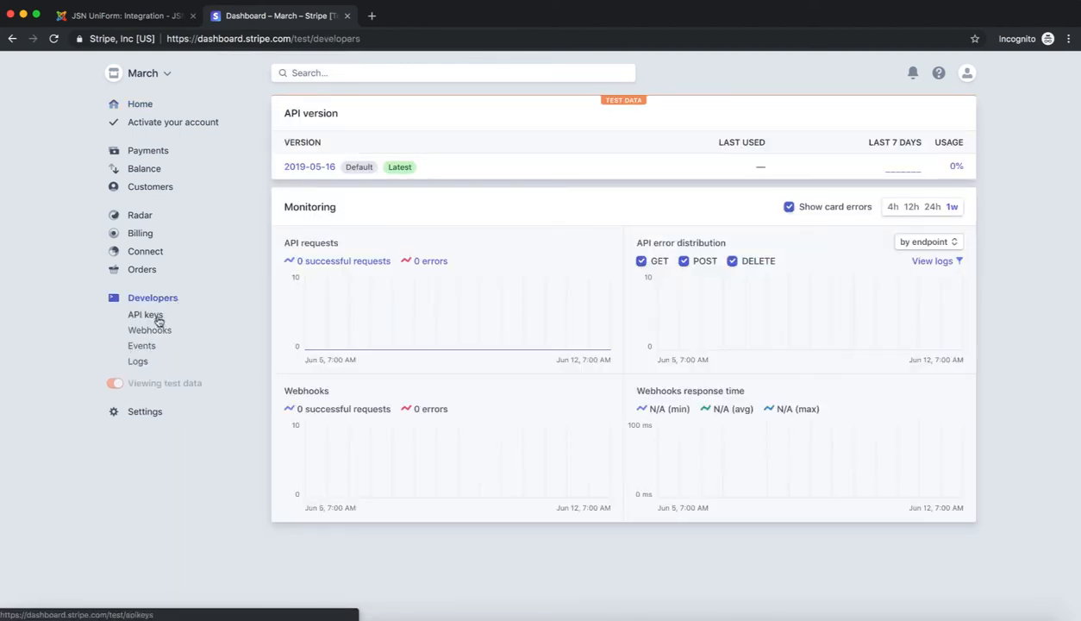
pyautogui.click(145, 315)
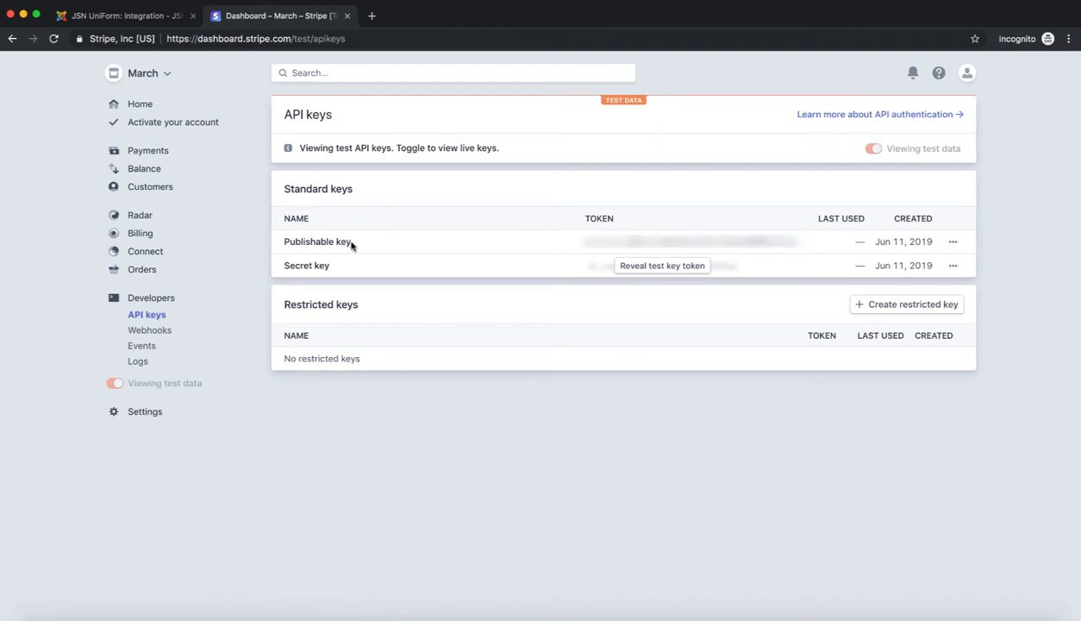
pyautogui.moveTo(659, 268)
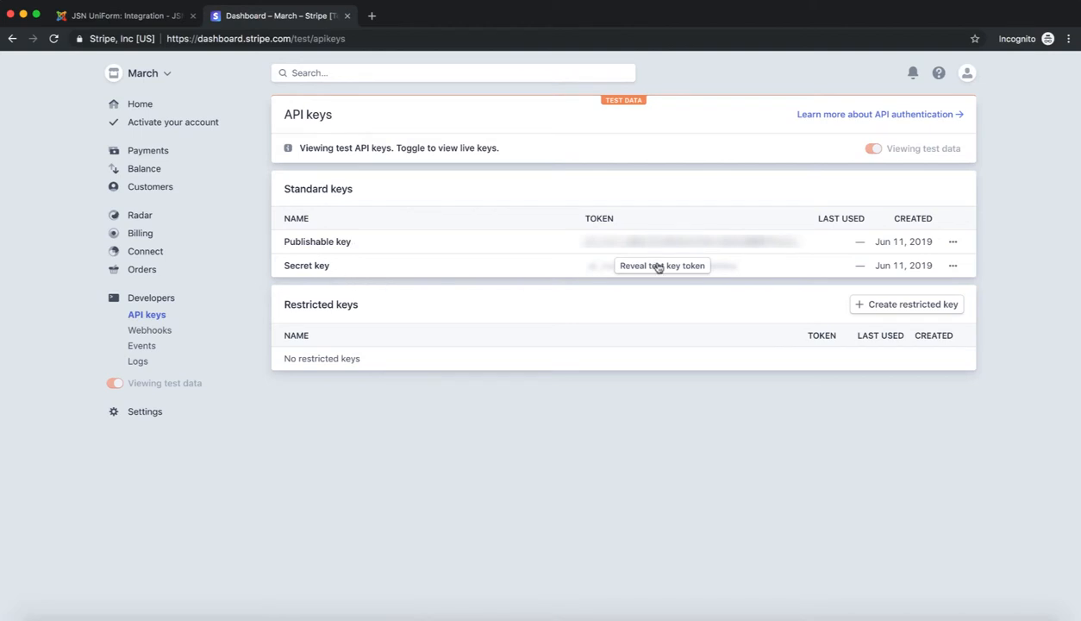
pyautogui.moveTo(669, 270)
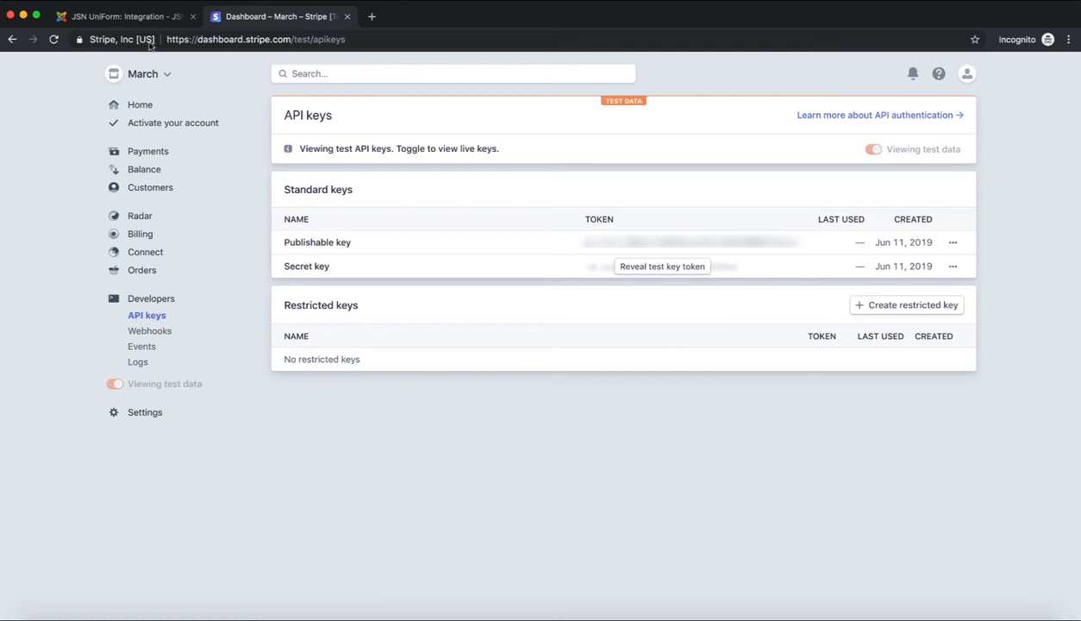
pyautogui.moveTo(151, 16)
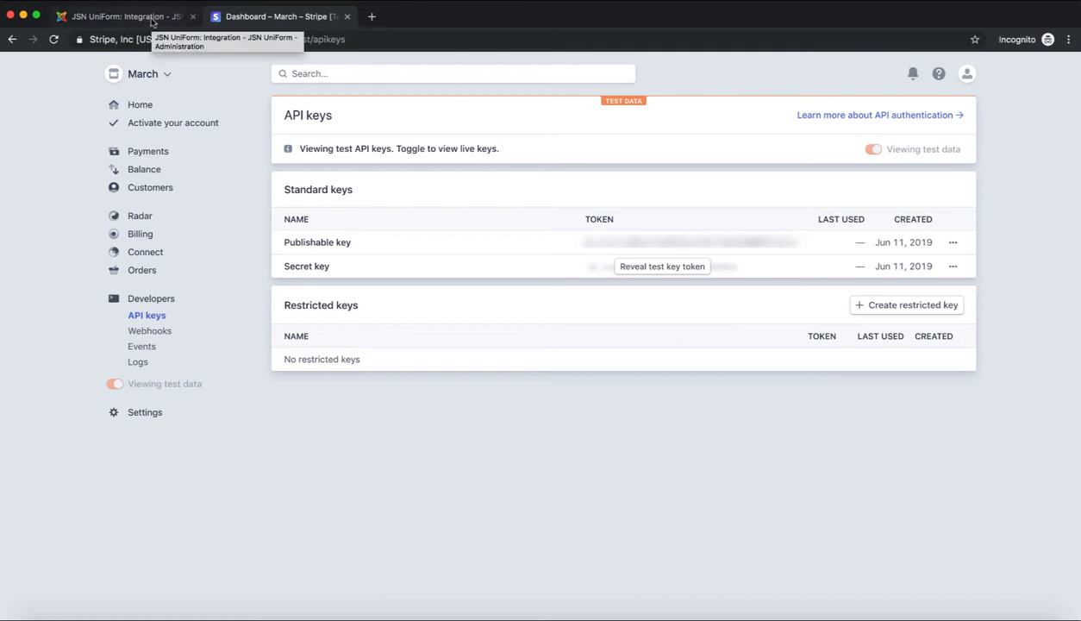
# - Return to the JSN UniForm tab showing Stripe's filled-in test keys
pyautogui.click(112, 14)
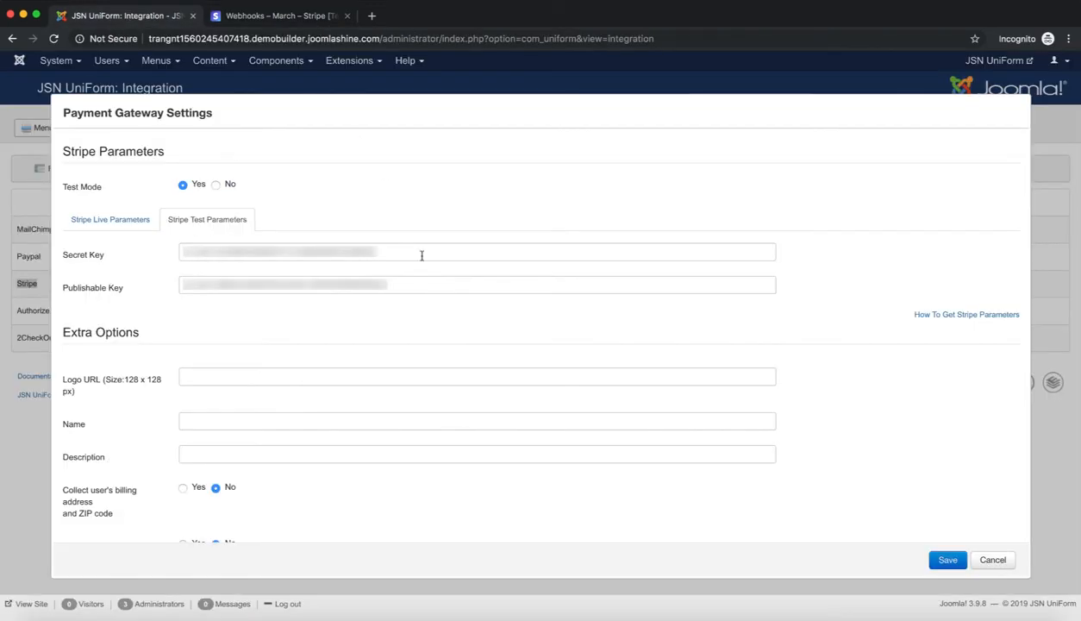
pyautogui.moveTo(459, 338)
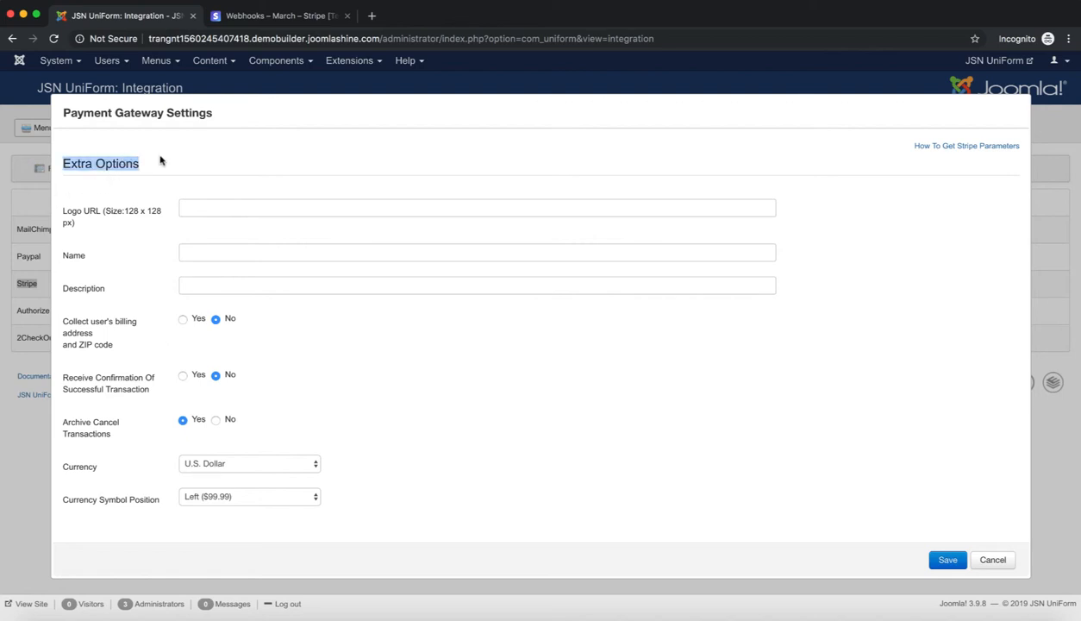
pyautogui.moveTo(168, 222)
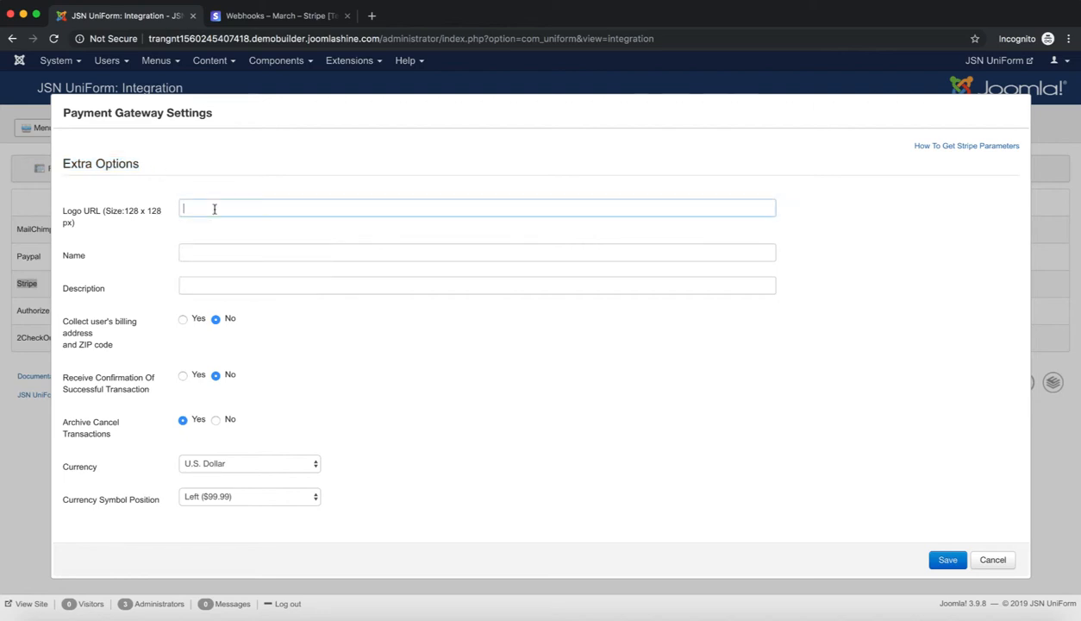
# - Set Stripe logo URL to logo2.png, name JoomlaShine, U.S. Dollar currency, symbol on left
pyautogui.write('http://trangnt1560245407418.demobuilder.joomlashine.com/images/logo2.png')
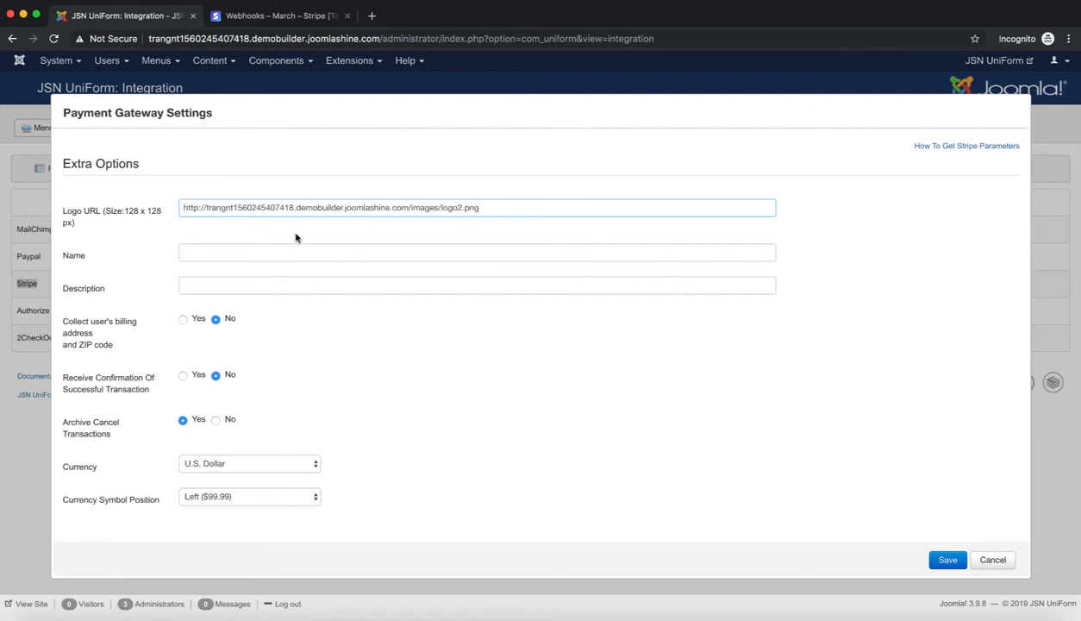
pyautogui.click(272, 252)
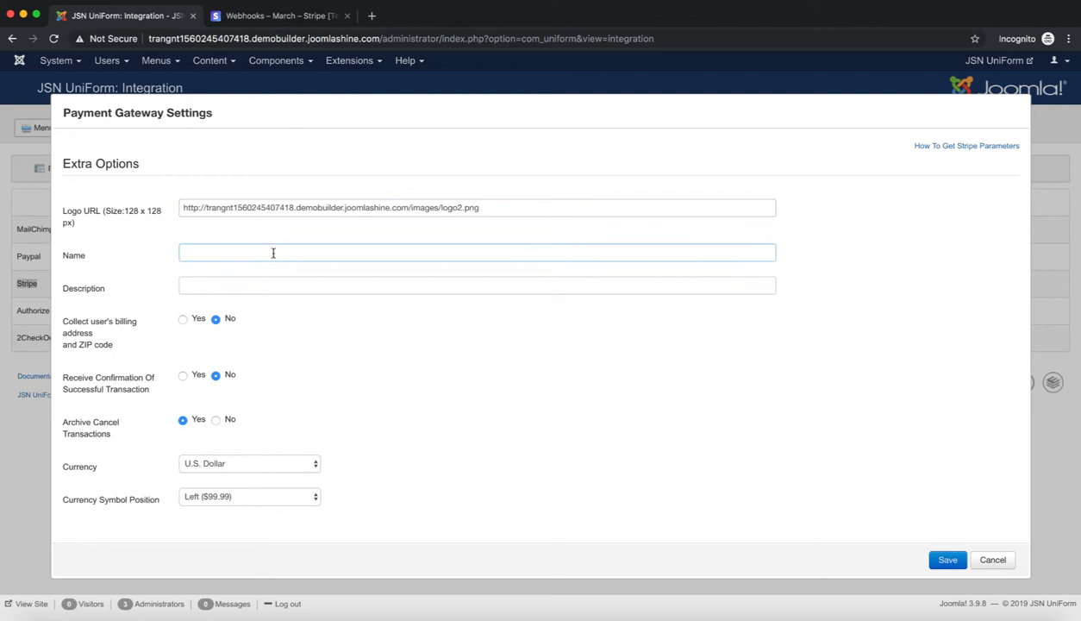
pyautogui.write('JoomlaShine')
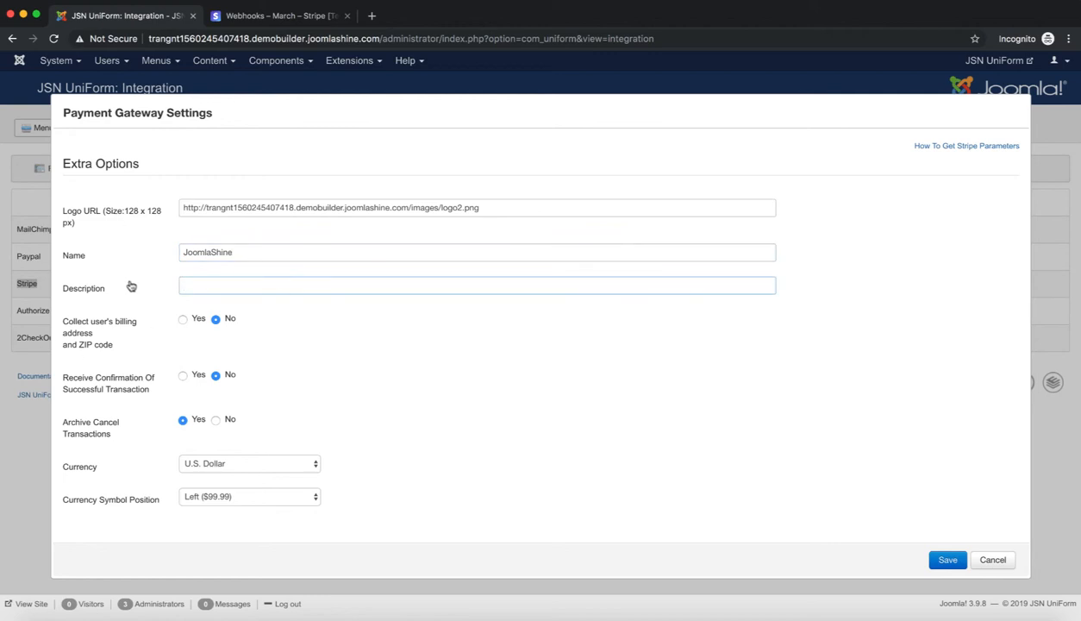
pyautogui.moveTo(147, 343)
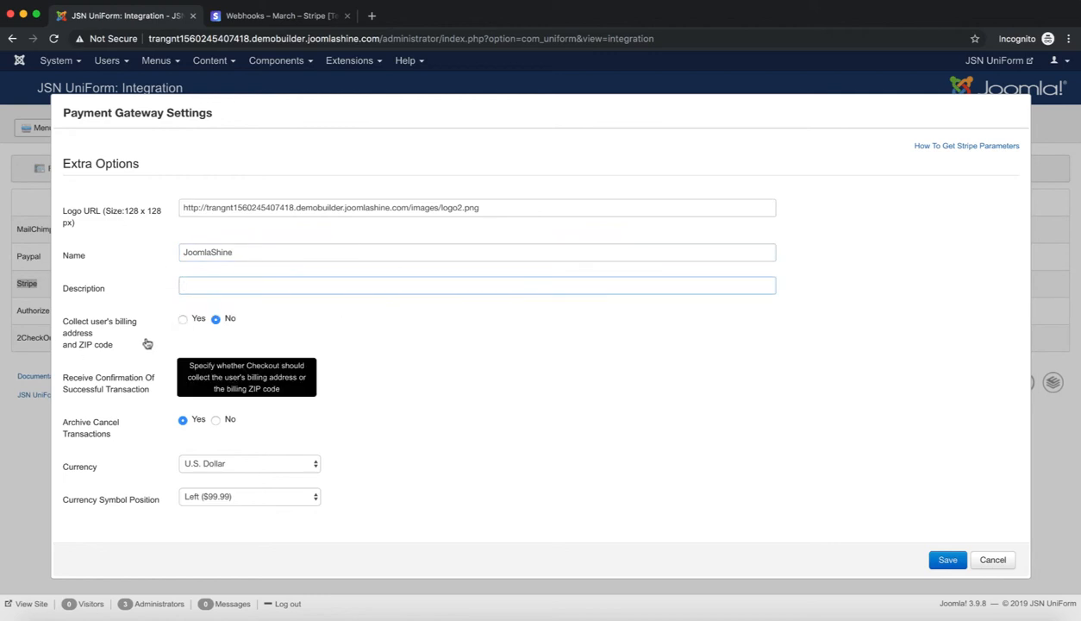
pyautogui.moveTo(93, 353)
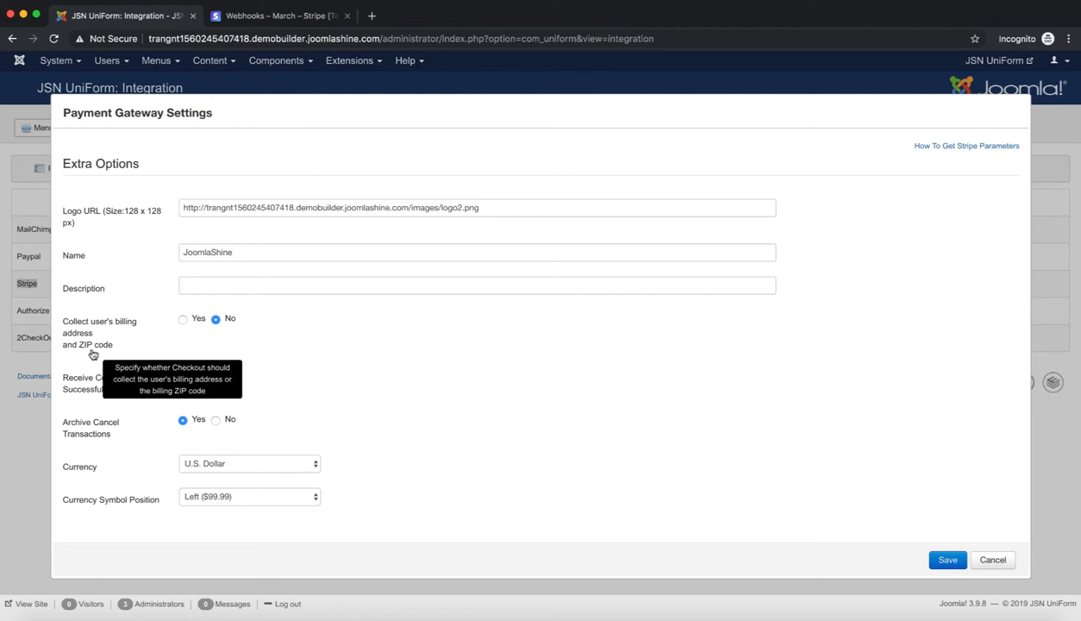
pyautogui.moveTo(136, 364)
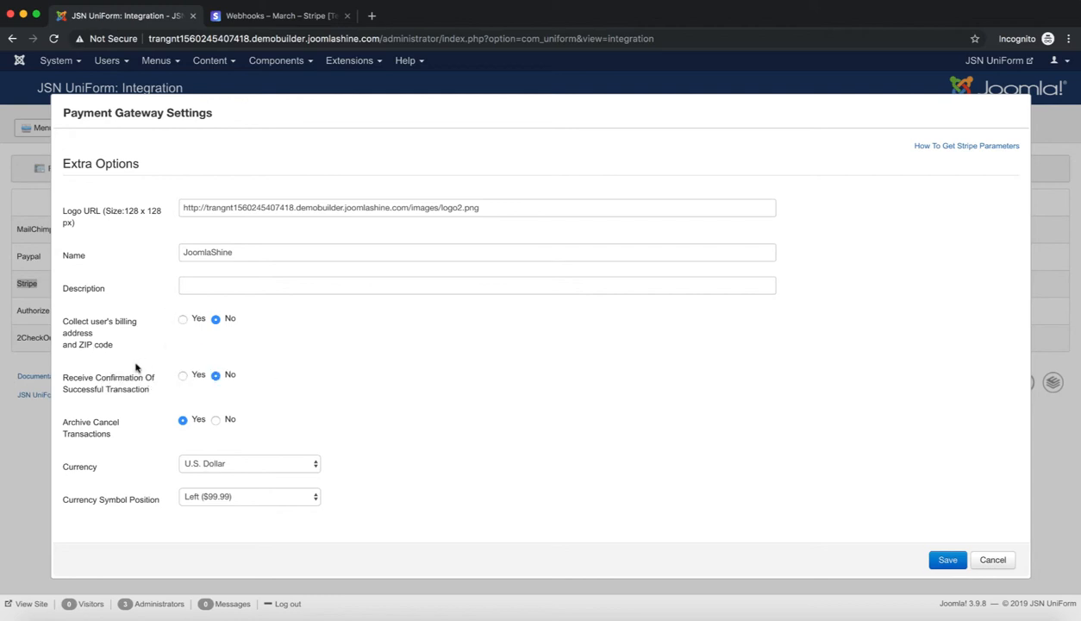
pyautogui.moveTo(104, 389)
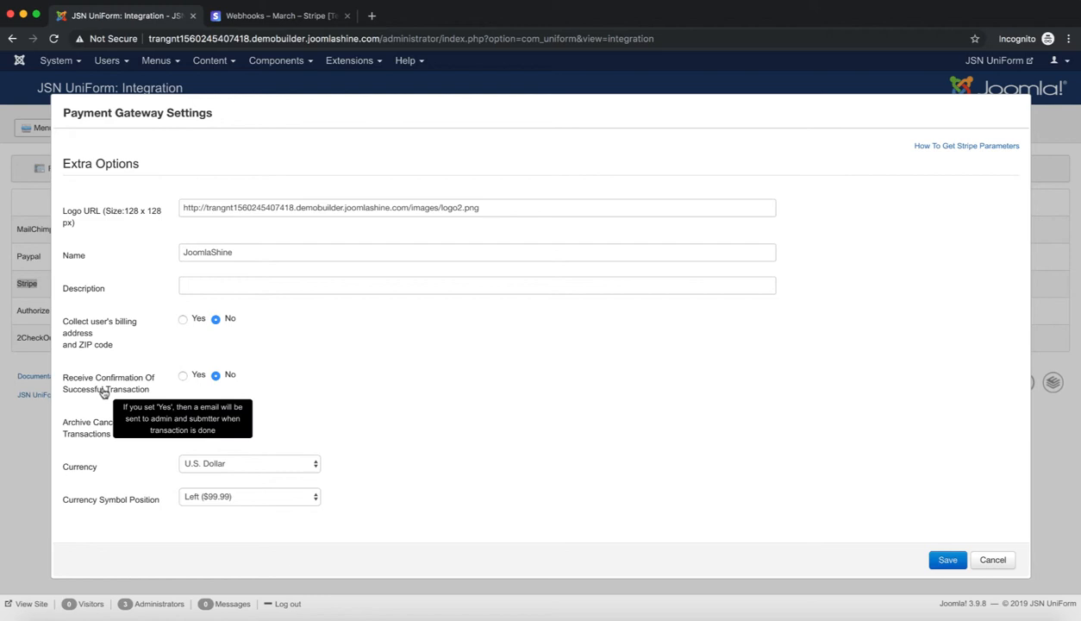
pyautogui.moveTo(121, 356)
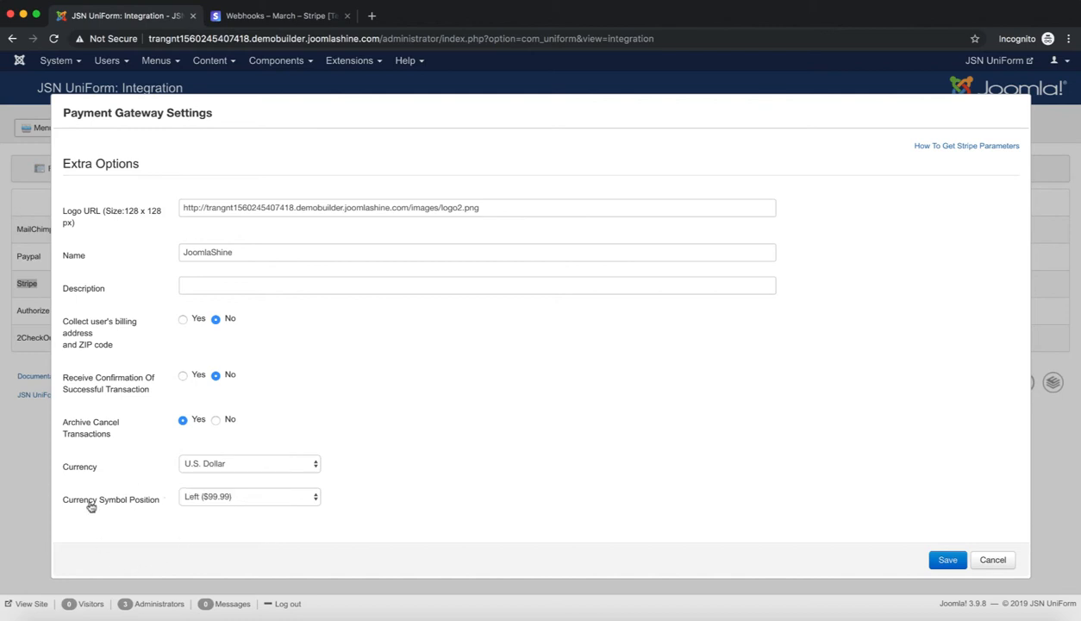
pyautogui.moveTo(289, 467)
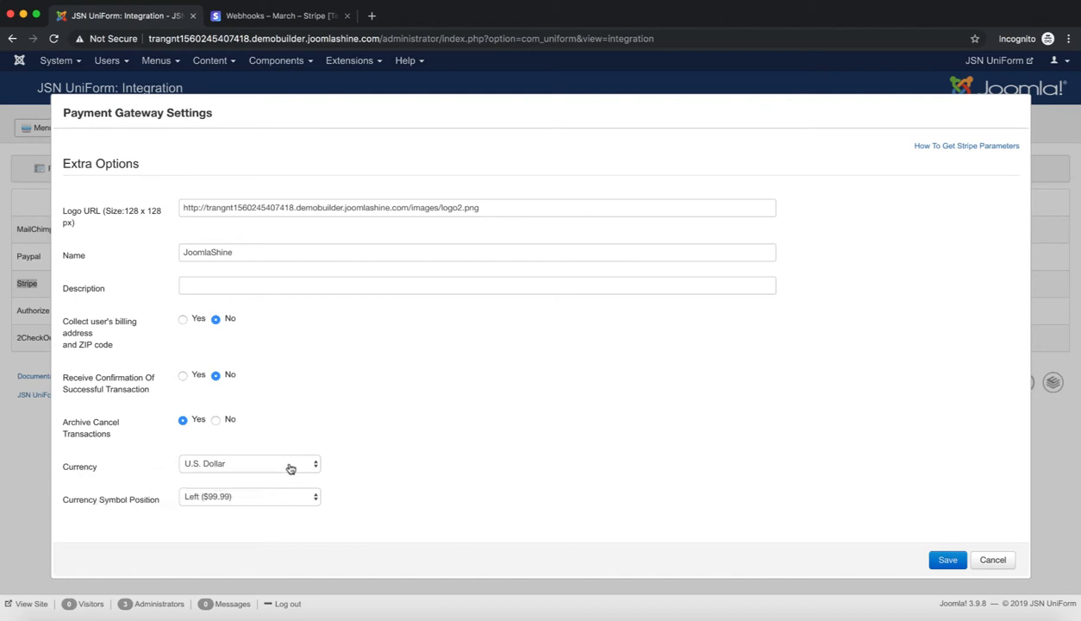
pyautogui.click(250, 463)
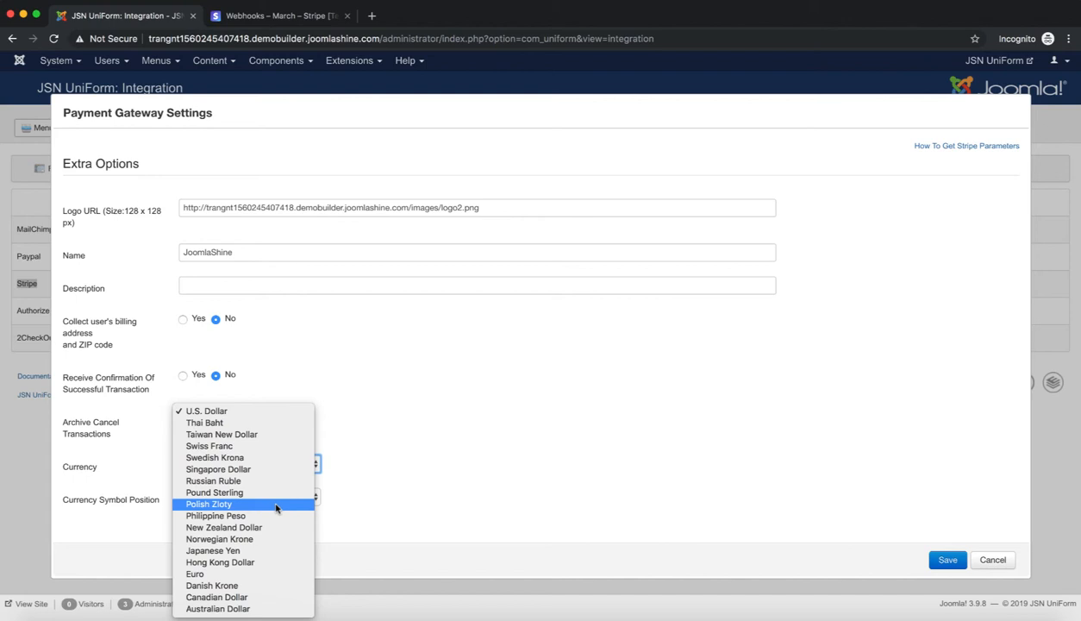
pyautogui.moveTo(380, 488)
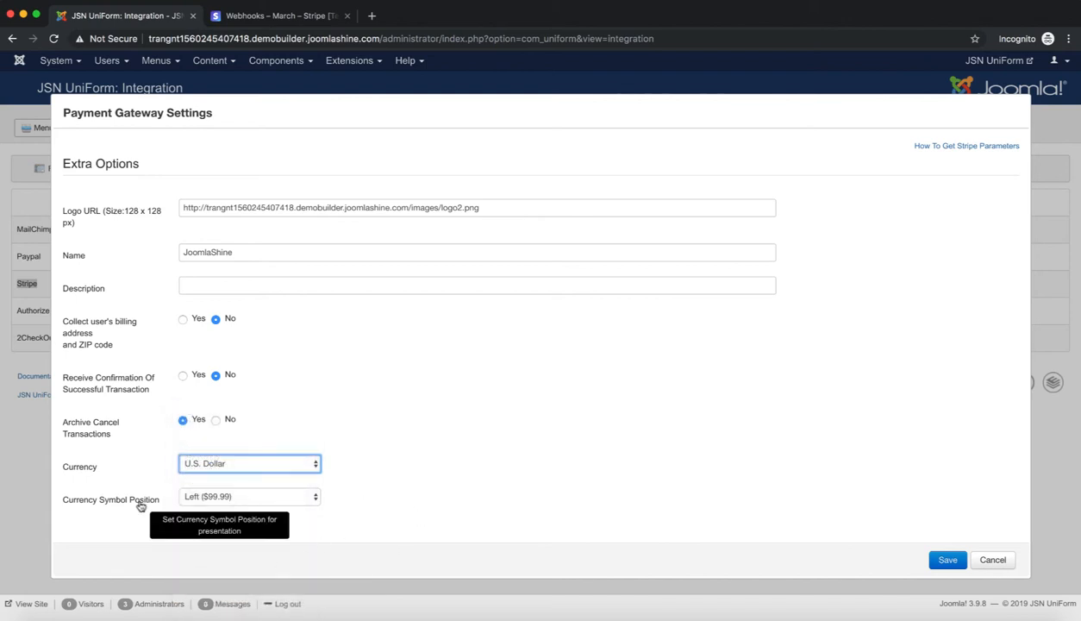
pyautogui.click(249, 496)
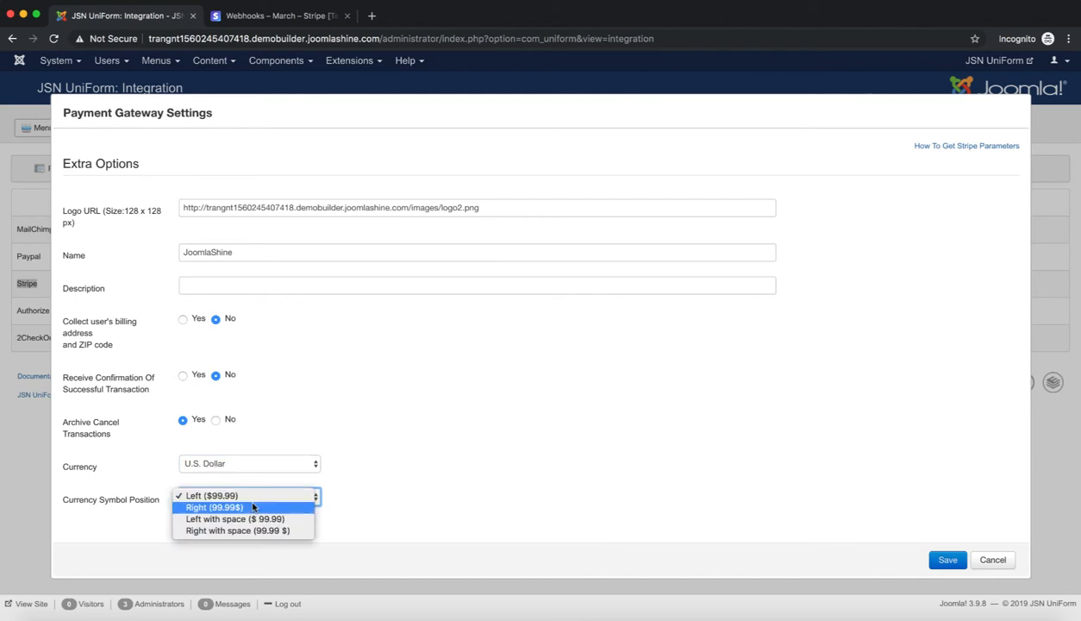
pyautogui.click(205, 496)
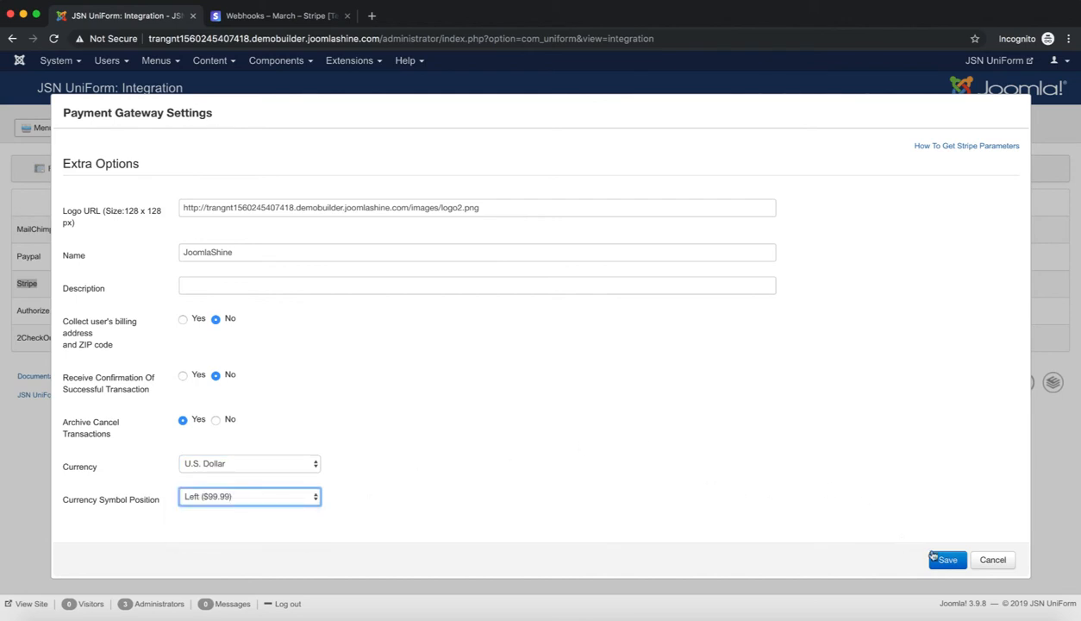
# - Save the Stripe gateway settings and go to the Forms Manager
pyautogui.click(948, 559)
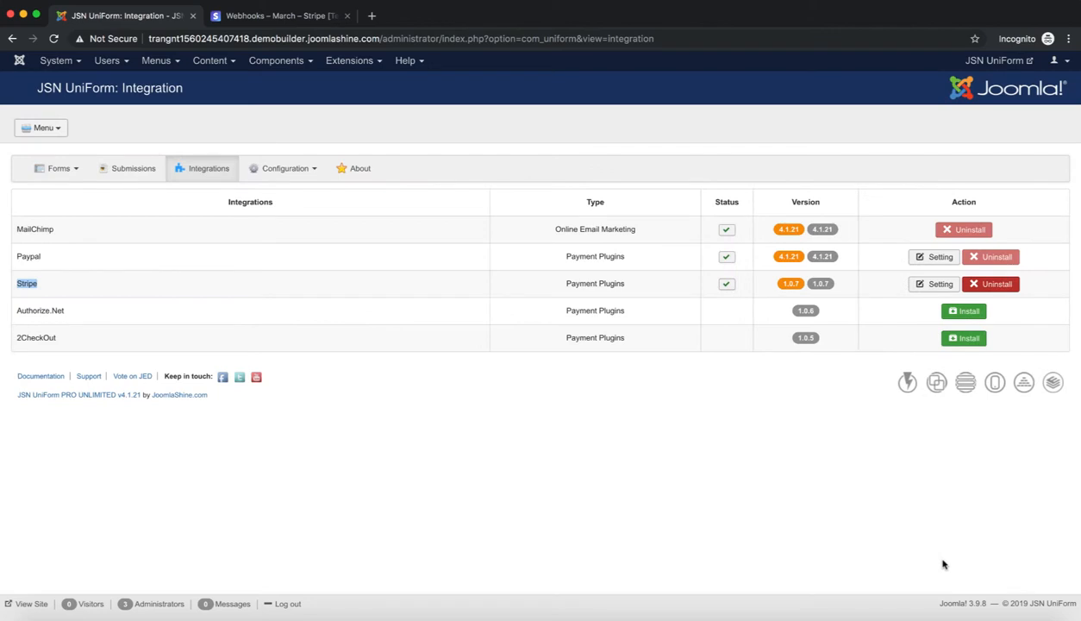
pyautogui.moveTo(942, 564)
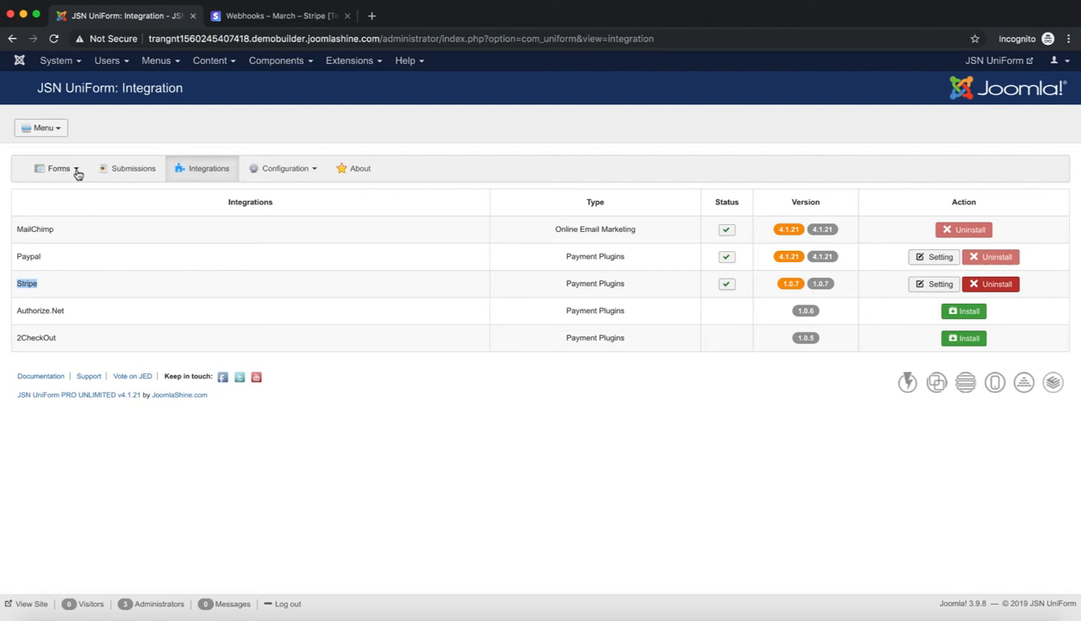
pyautogui.click(58, 169)
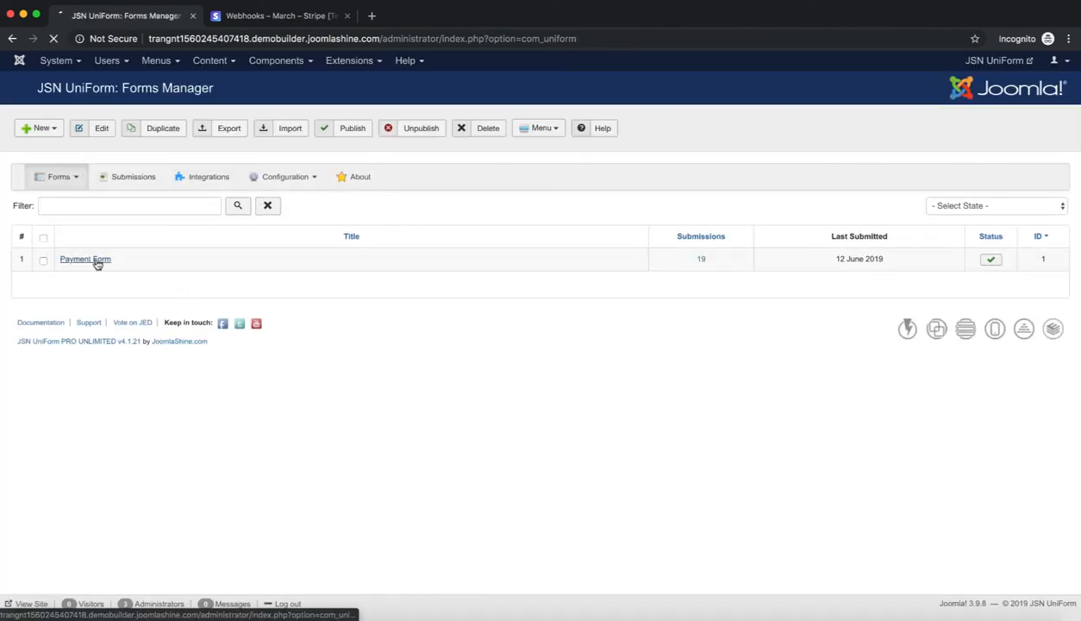
# - Edit Payment Form and choose Stripe as its payment integration
pyautogui.click(84, 259)
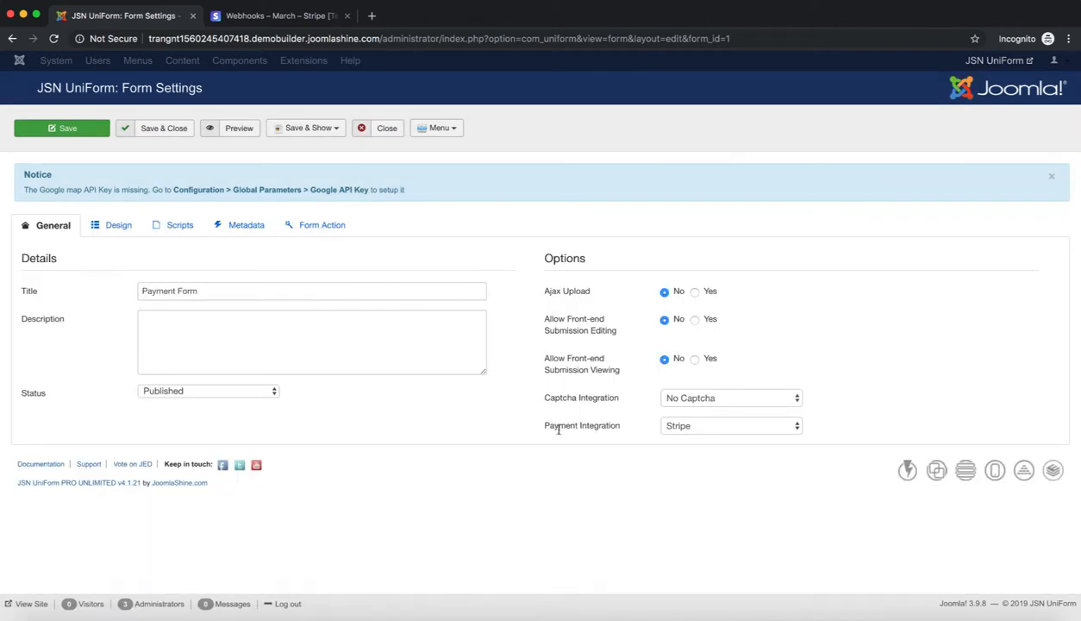
pyautogui.moveTo(583, 435)
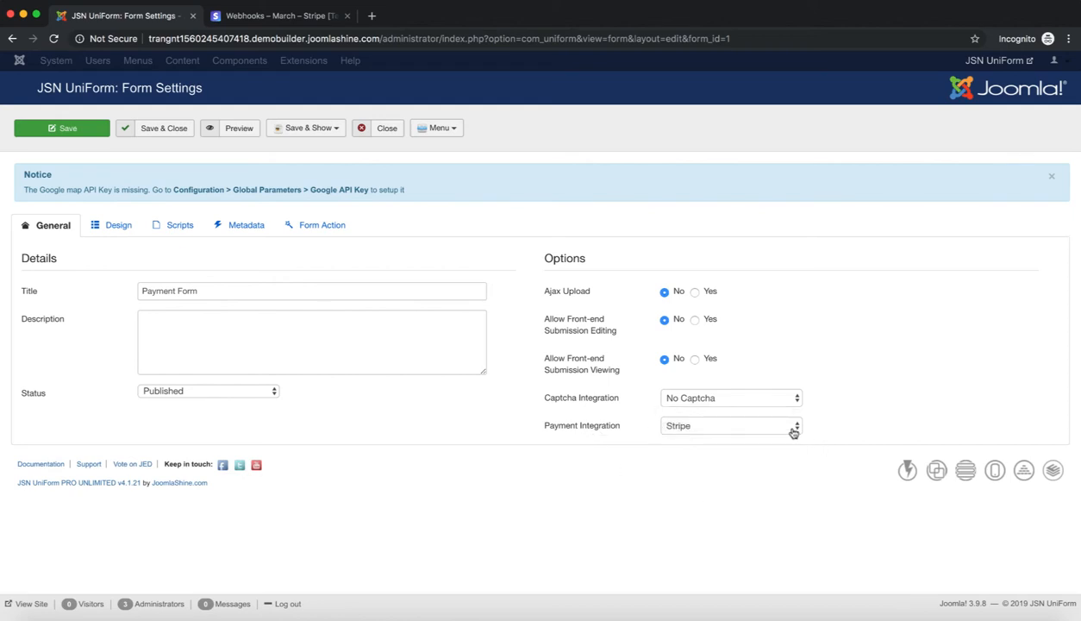
pyautogui.click(731, 425)
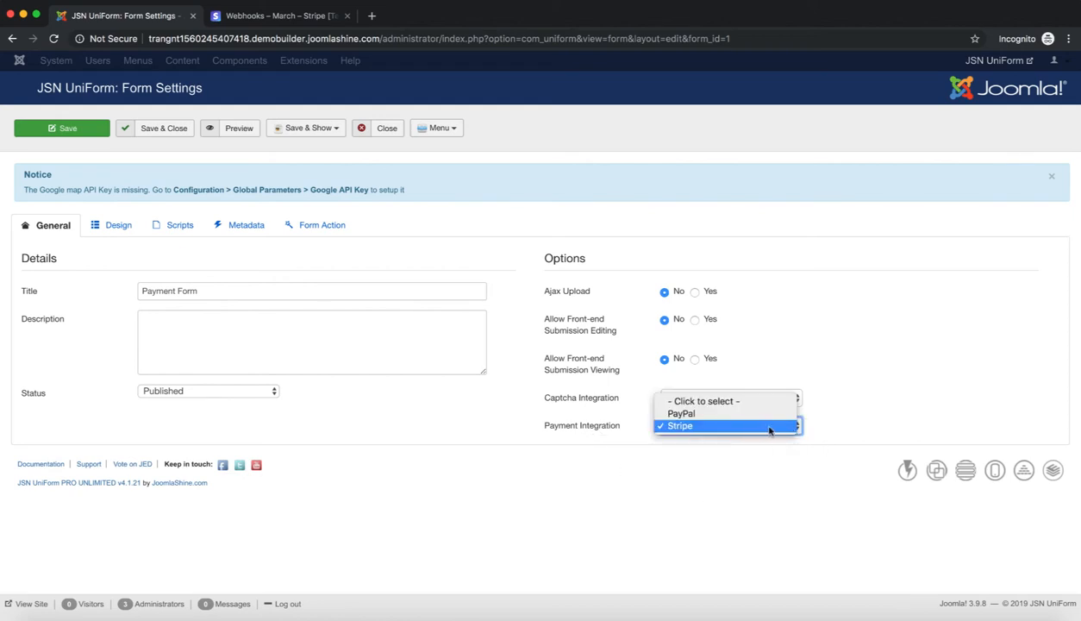
pyautogui.click(681, 426)
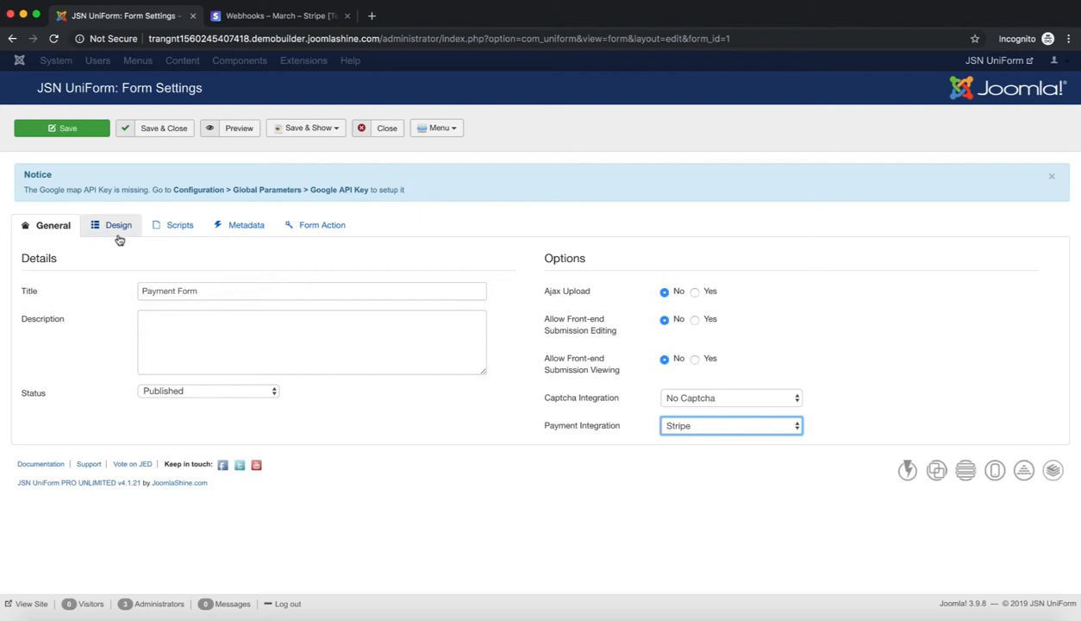
# - Check the License field's payment-enabled values in Design, then Save & Close the form
pyautogui.click(117, 225)
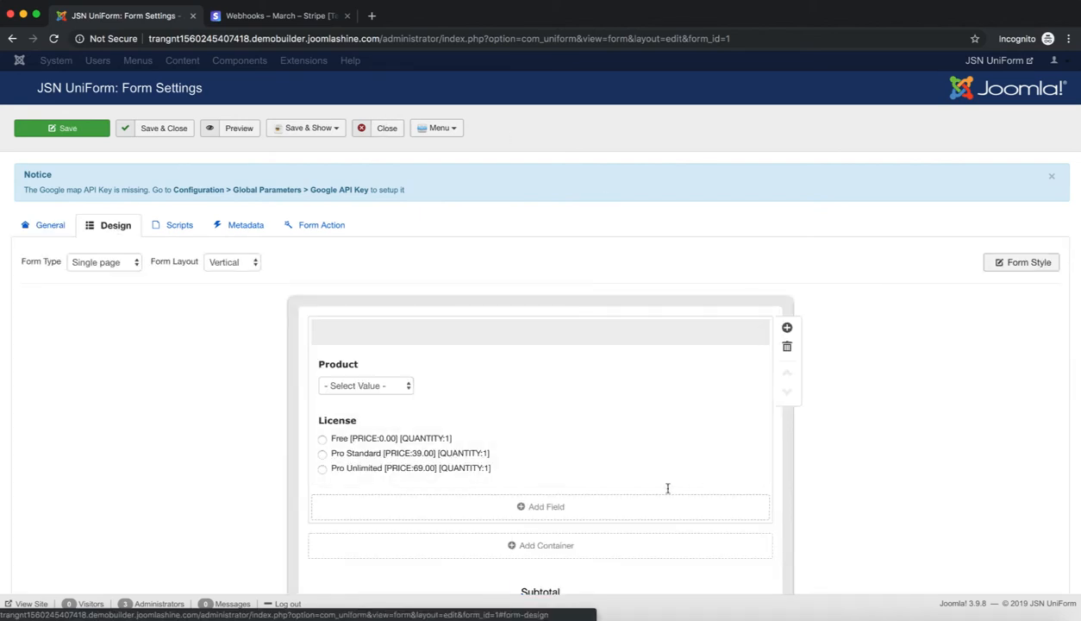
pyautogui.moveTo(728, 435)
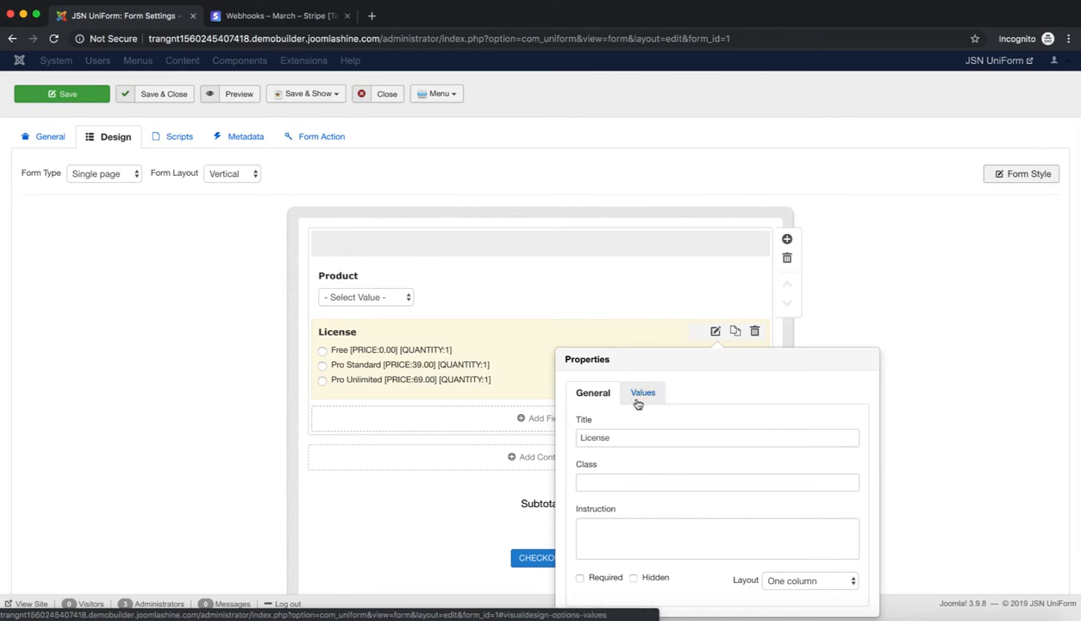
pyautogui.click(642, 392)
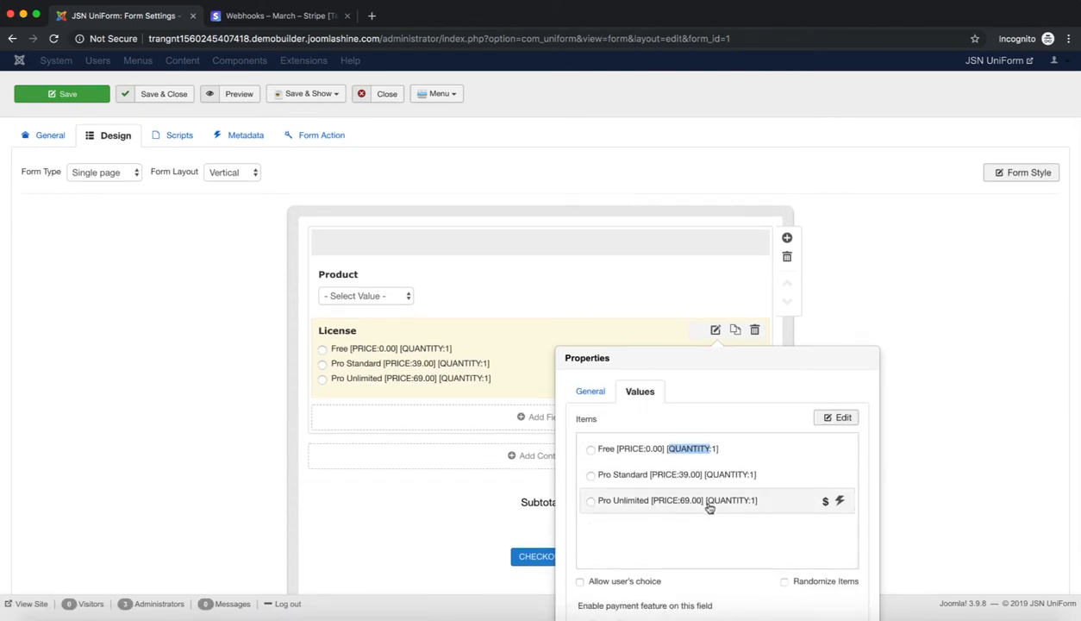
pyautogui.scroll(-3)
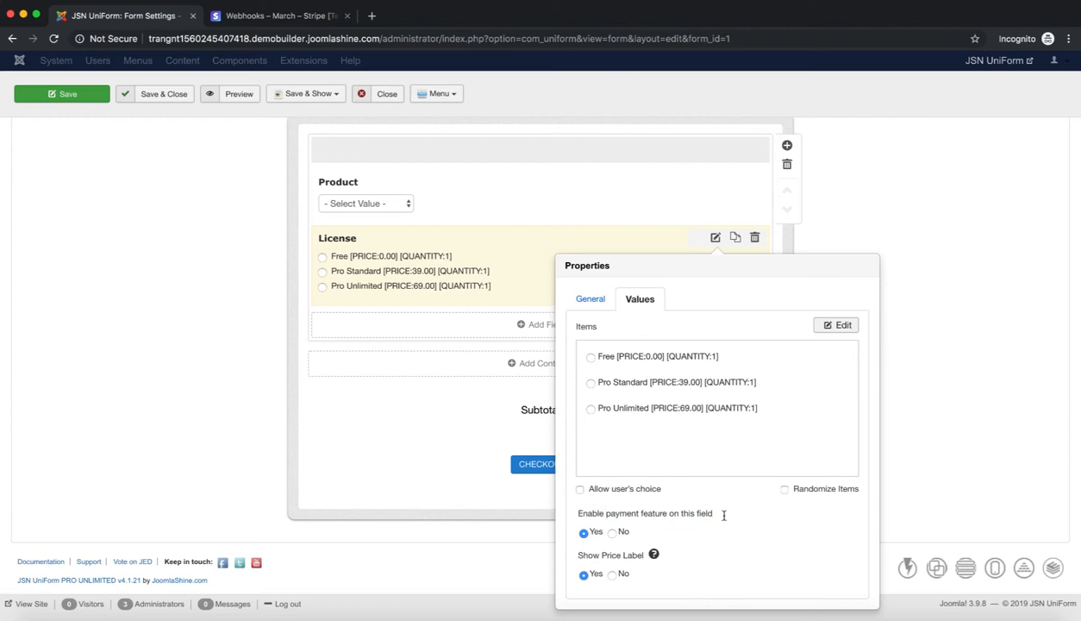
pyautogui.moveTo(165, 103)
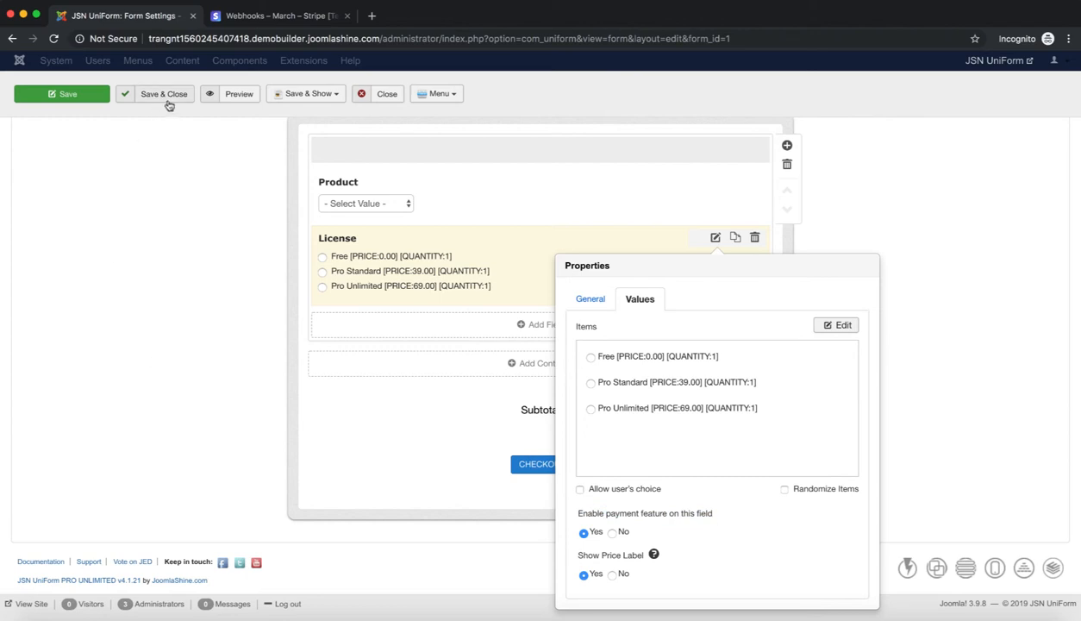
pyautogui.click(157, 94)
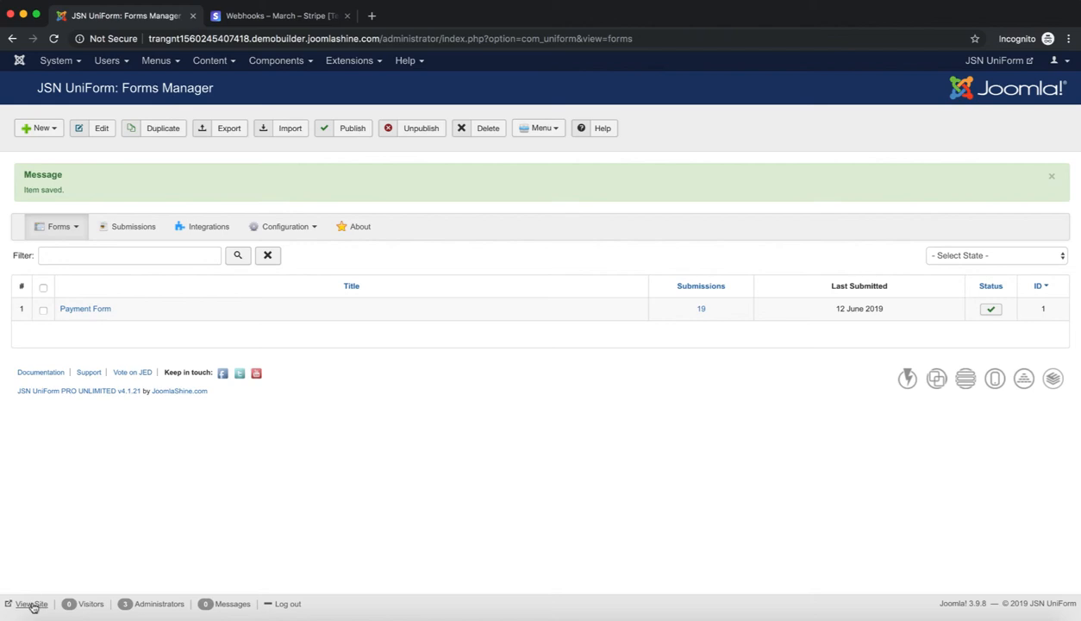
# - Open the Payment Form page on the public site
pyautogui.click(38, 604)
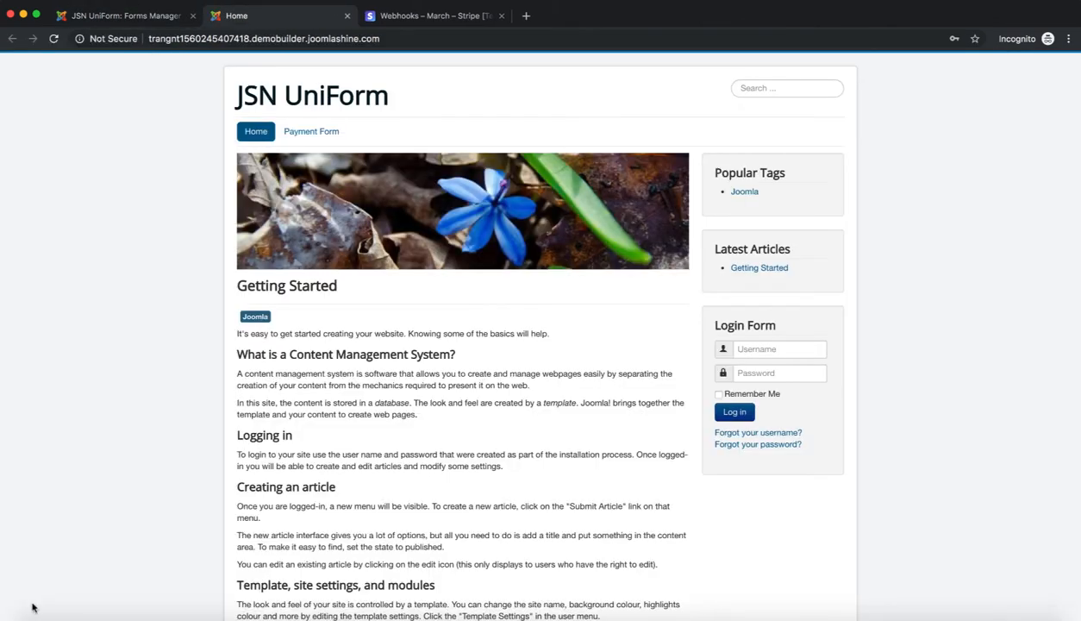
pyautogui.click(312, 131)
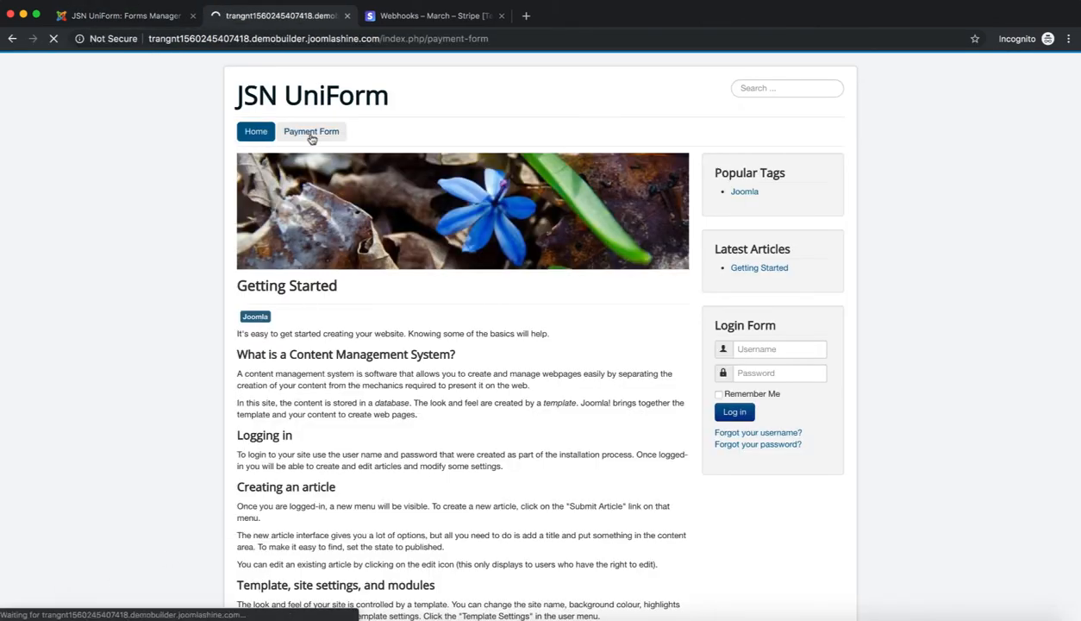
pyautogui.click(312, 131)
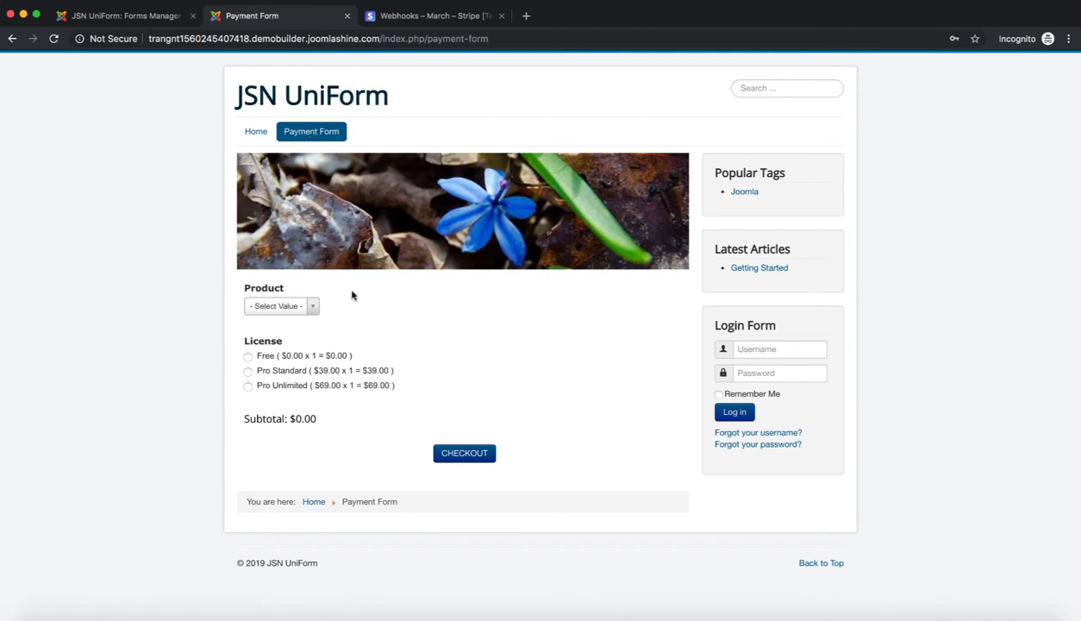
# - Select JSN UniForm with the Pro Unlimited license and check out for $69.00
pyautogui.click(281, 306)
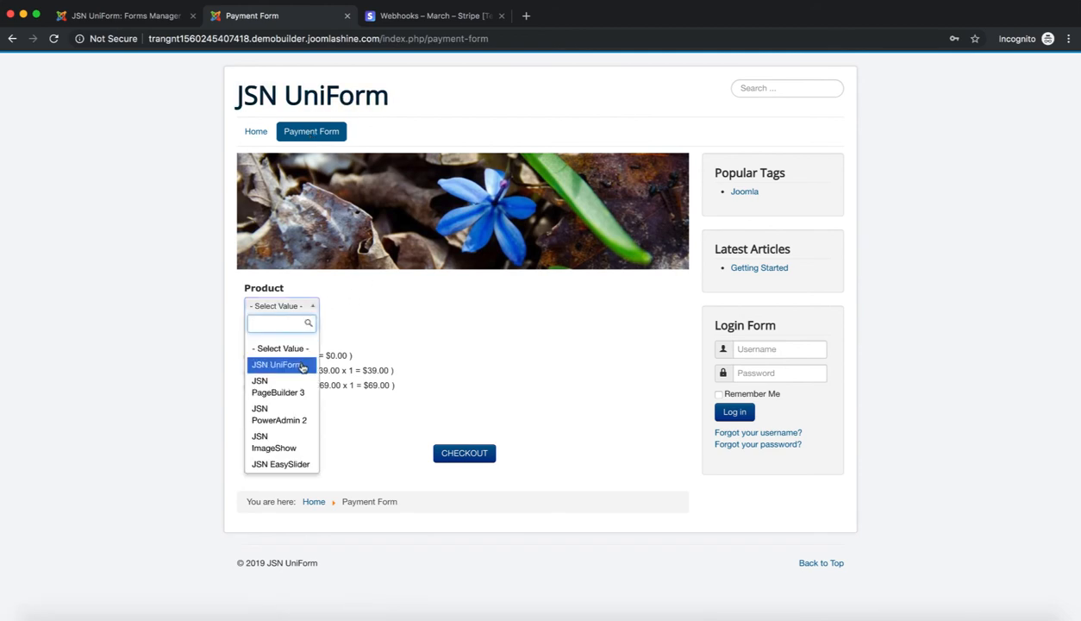
pyautogui.click(278, 364)
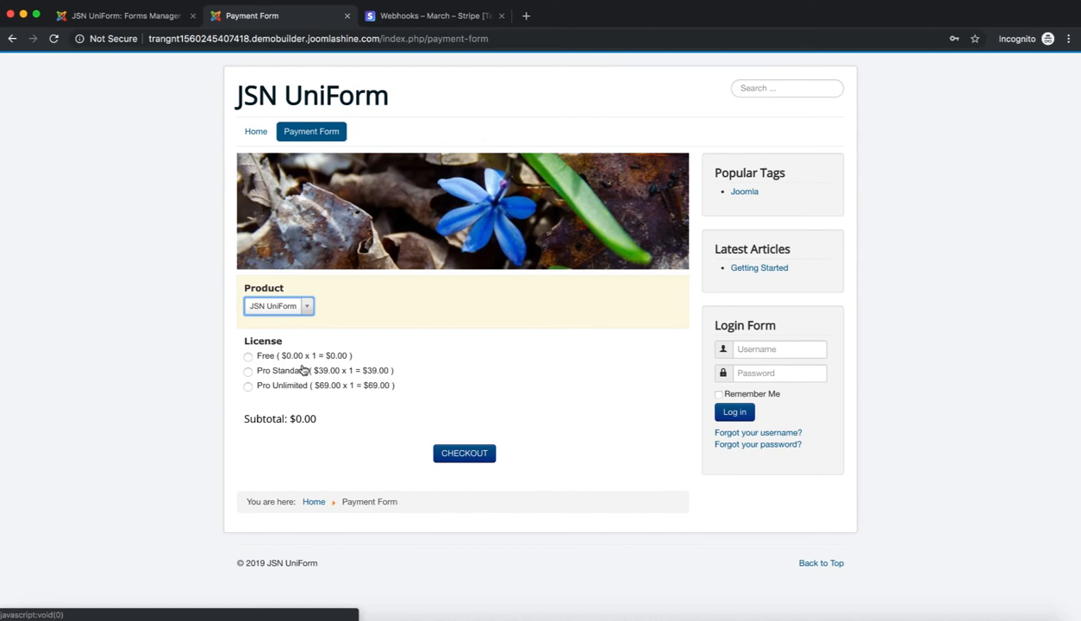
pyautogui.click(248, 385)
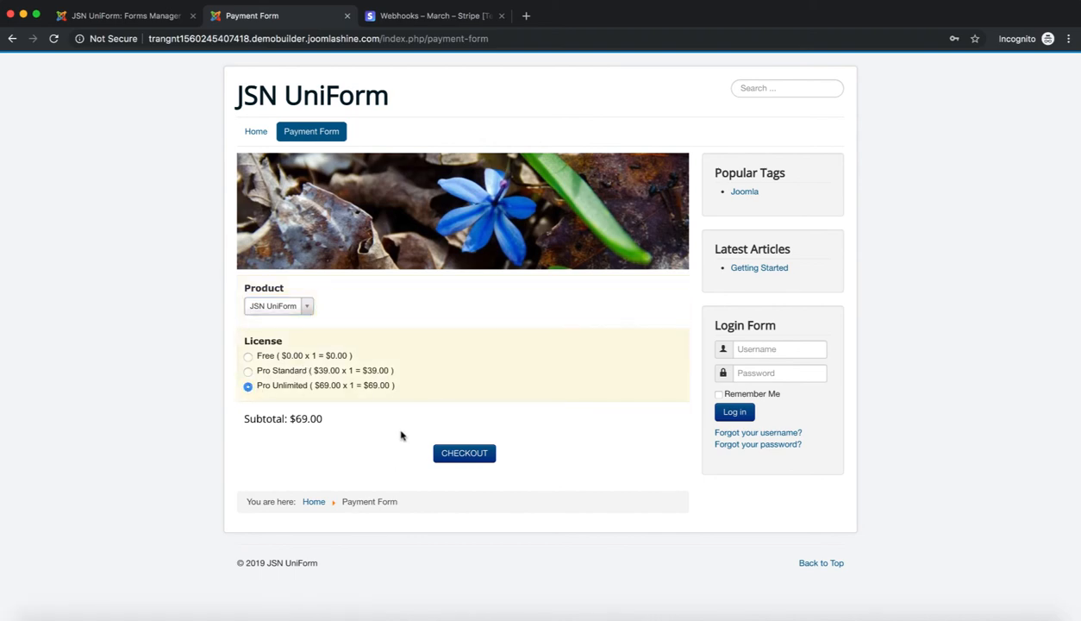
pyautogui.click(464, 453)
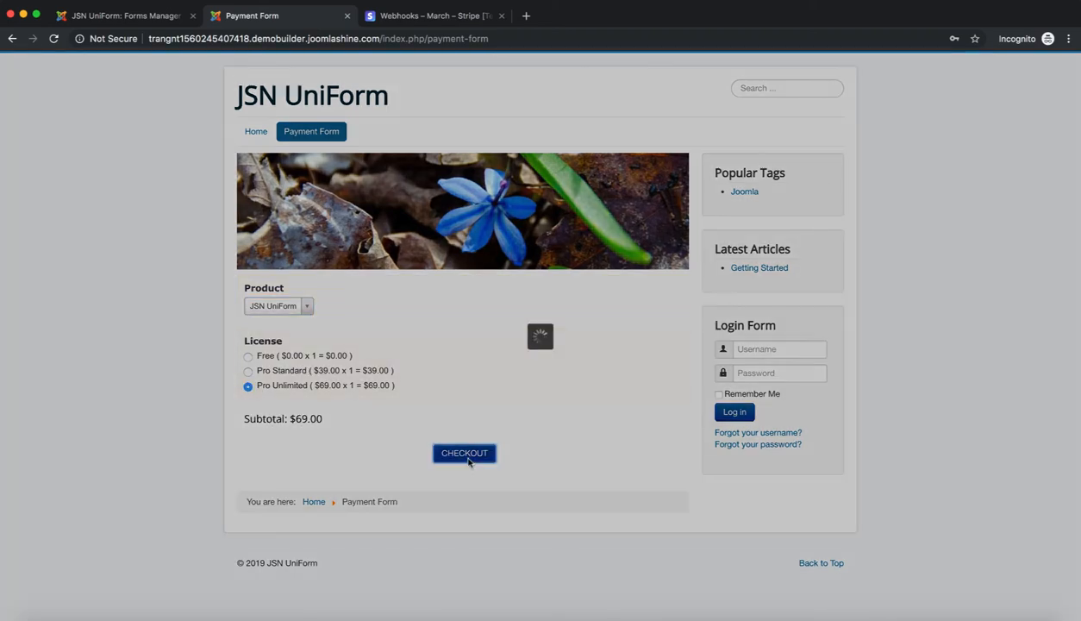
# - Open the $69.00 JoomlaShine Stripe popup and select the card number, expiry and CVC fields
pyautogui.click(464, 453)
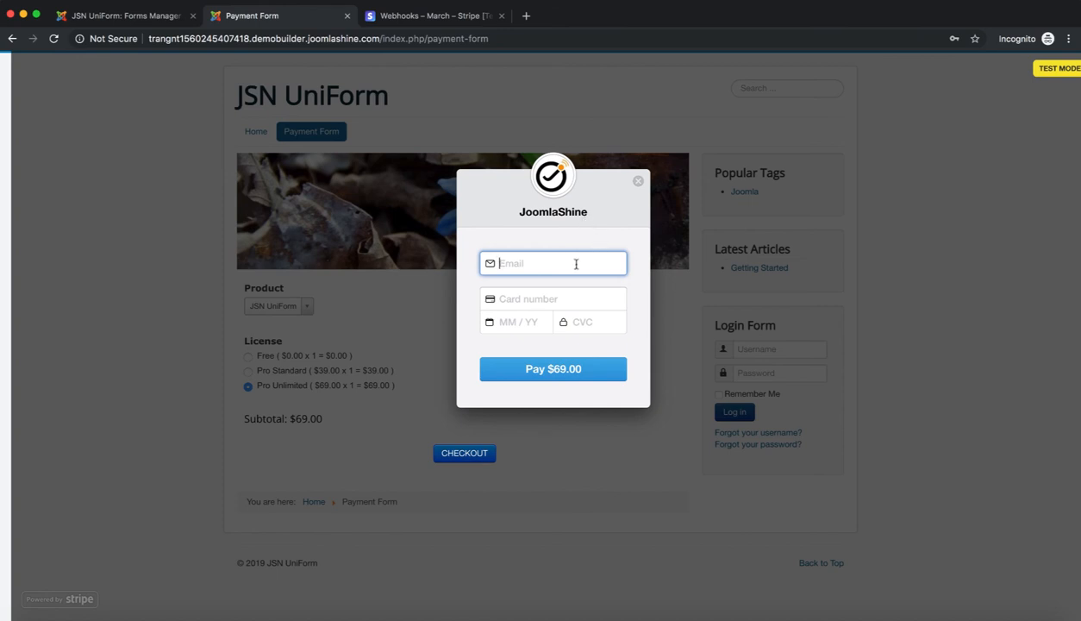
pyautogui.click(553, 299)
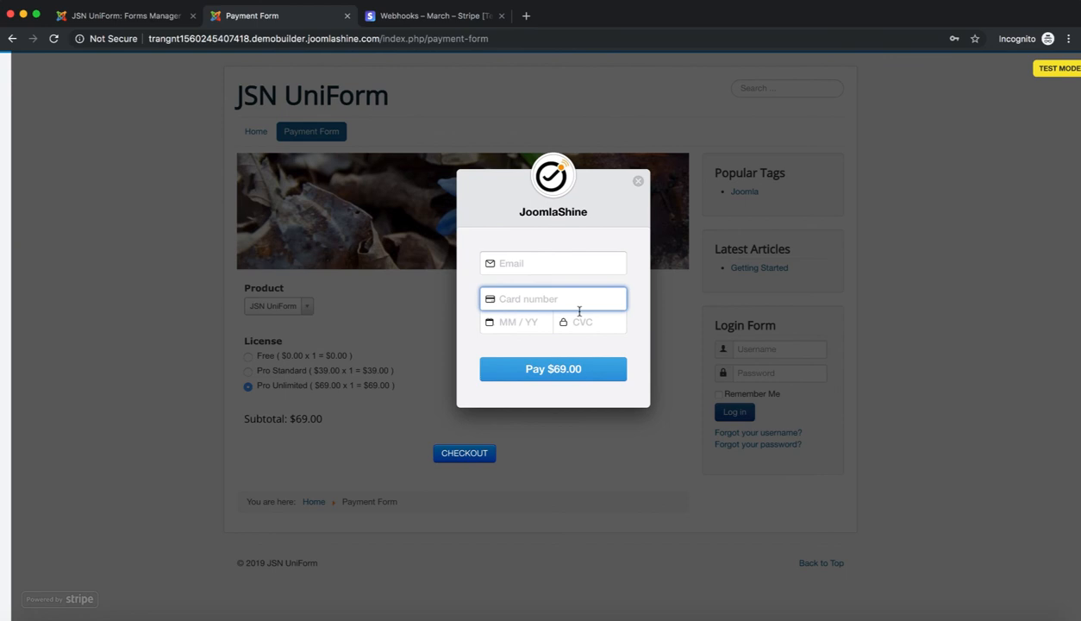
pyautogui.click(524, 321)
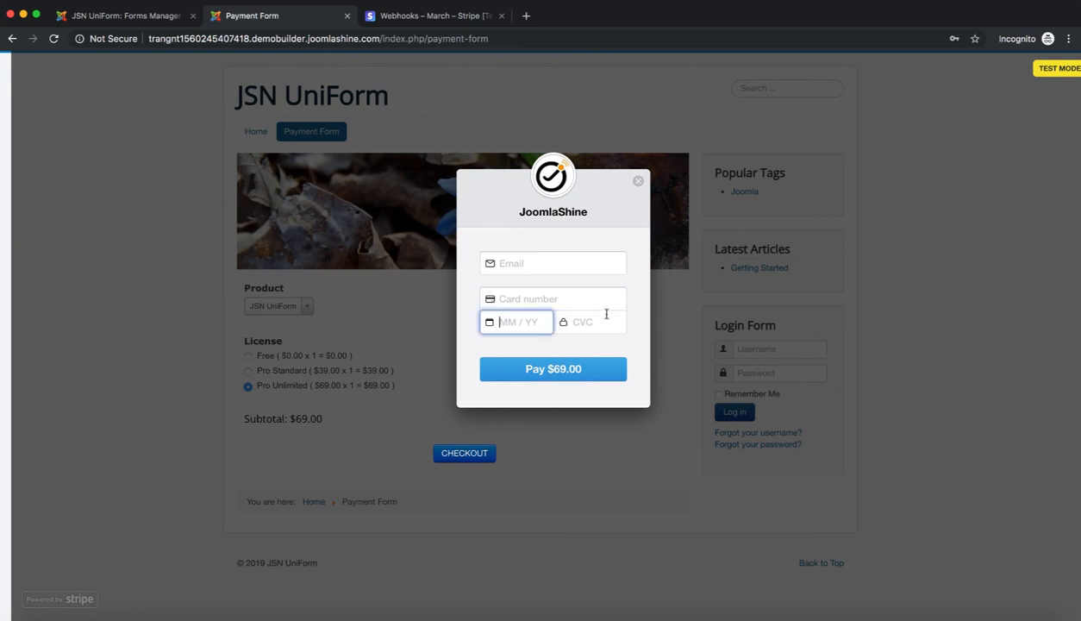
pyautogui.click(595, 322)
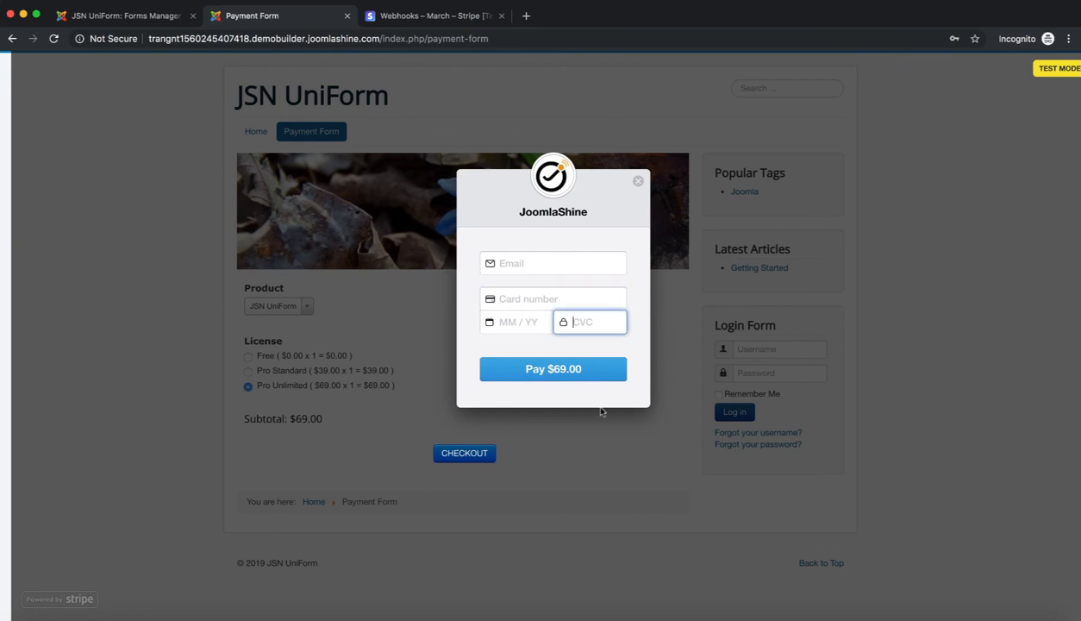
pyautogui.moveTo(565, 375)
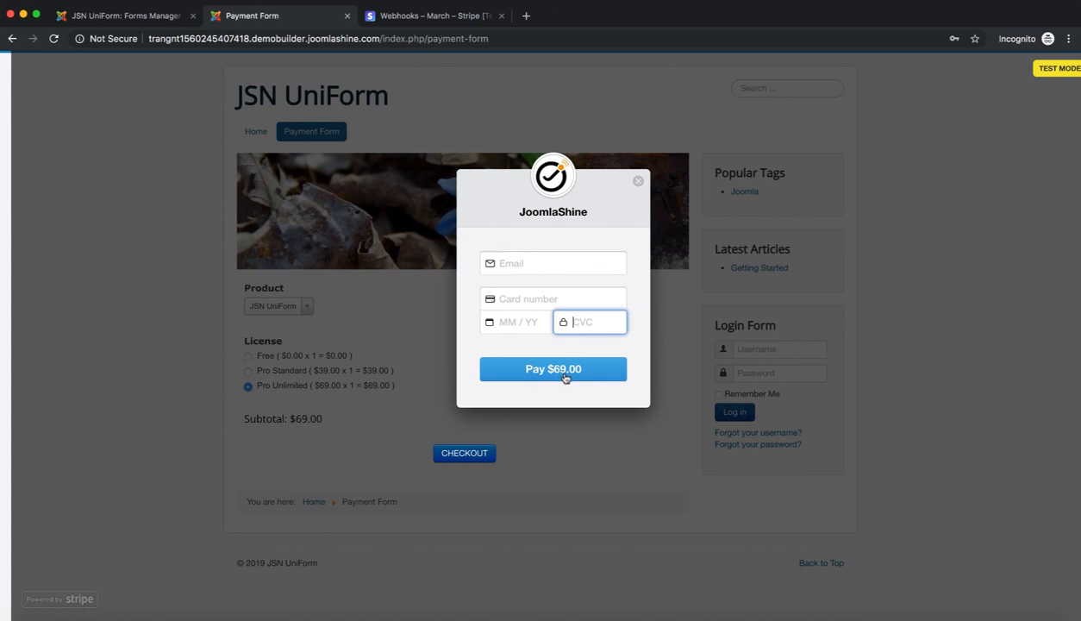